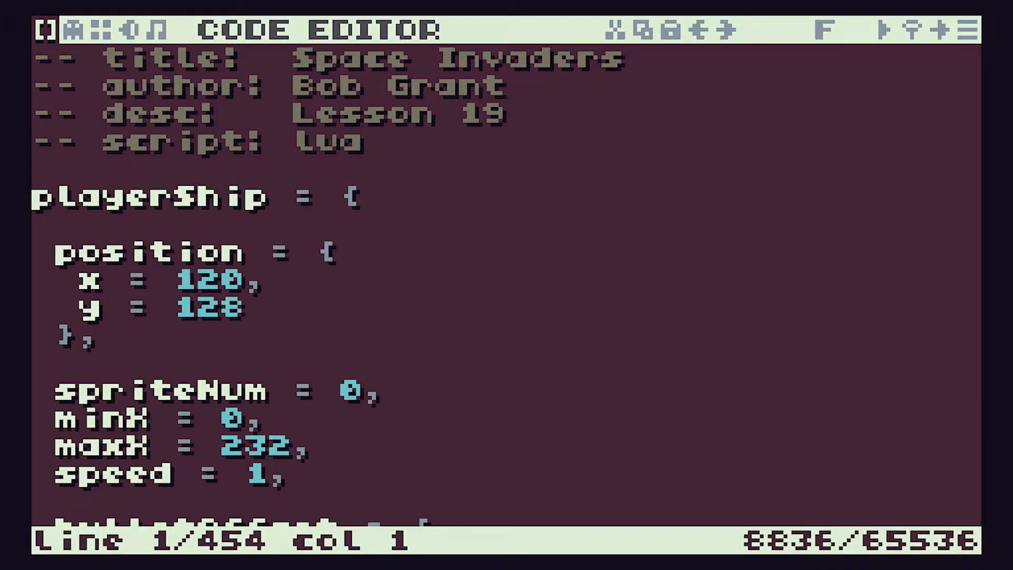
- Change the lesson number in the cart's description comment by typing the new digit 0
click(490, 114)
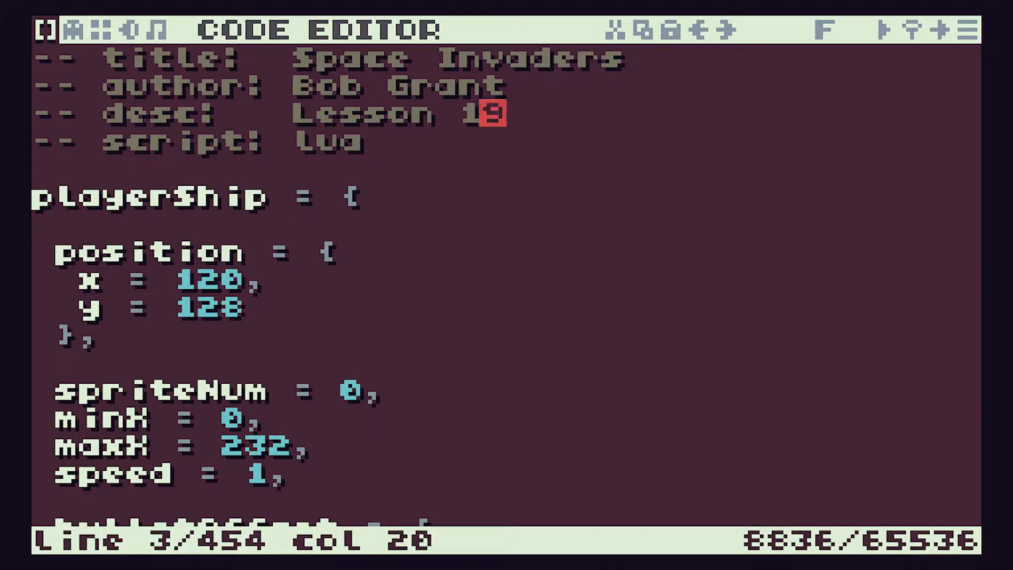
text(0)
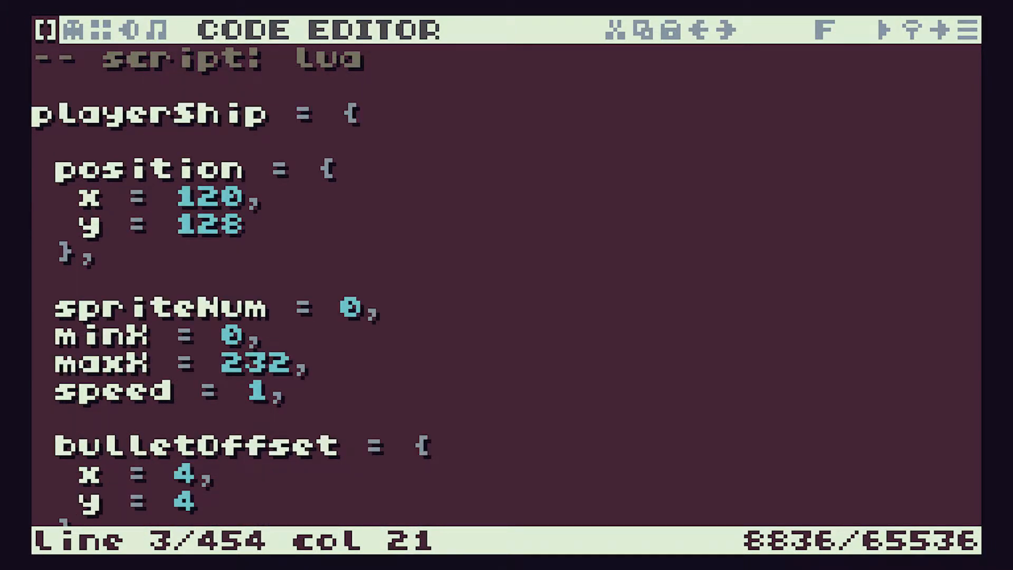
- Write 'function drawScoreBoard()' and 'end -- drawScoreBoard' after drawExplosions at the end of the code
scroll(down, 3)
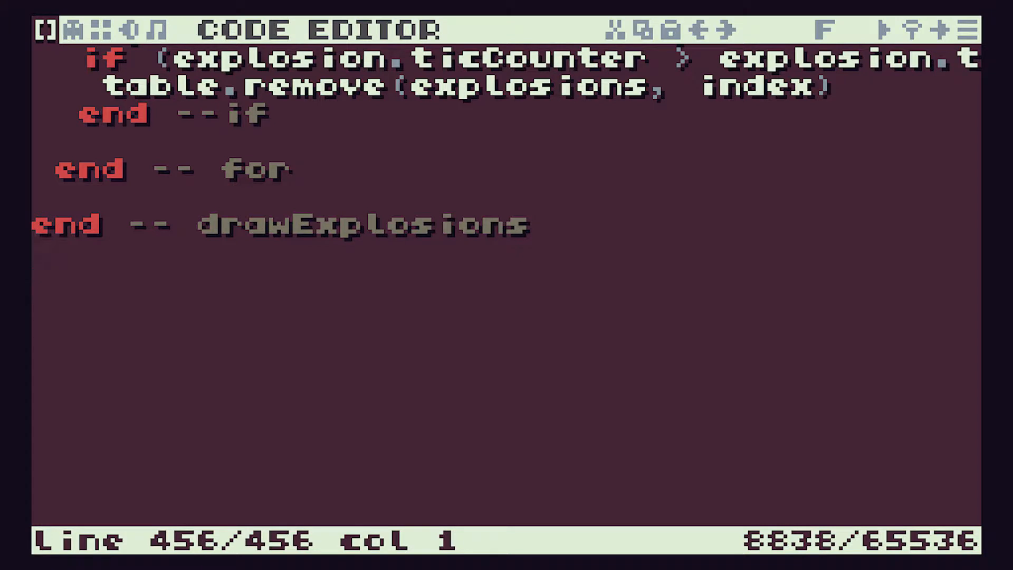
text(function)
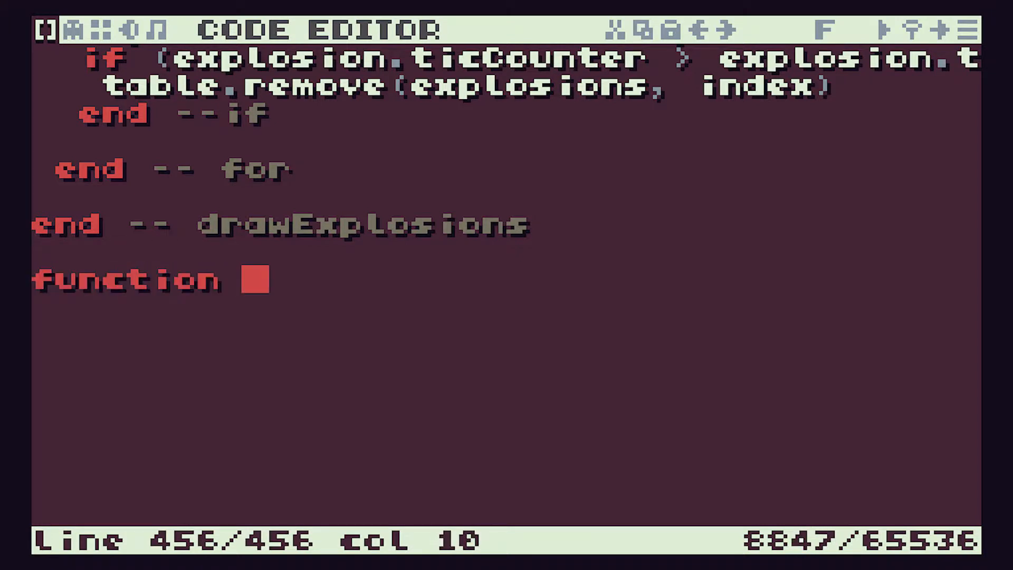
text(draw)
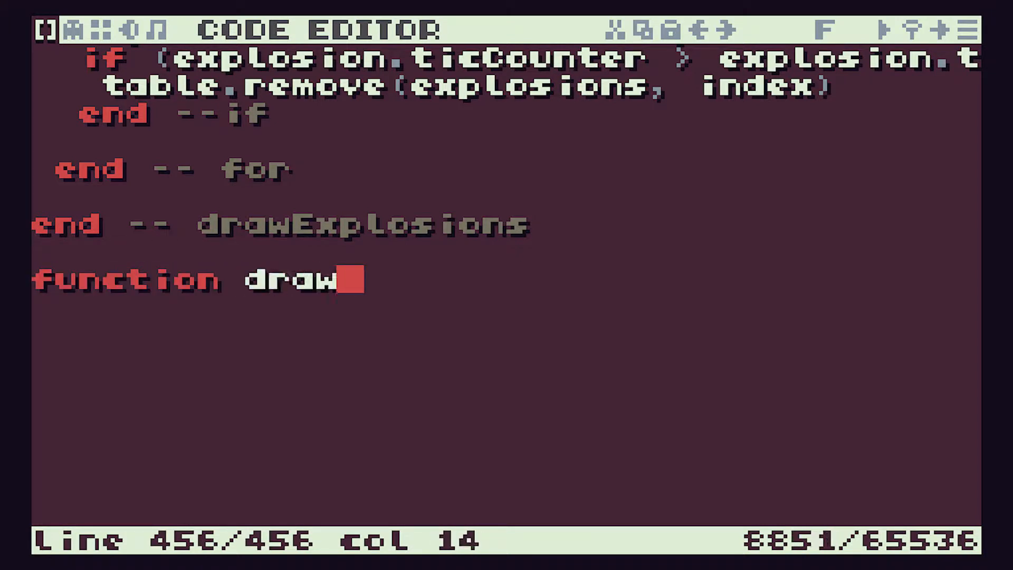
text(Score)
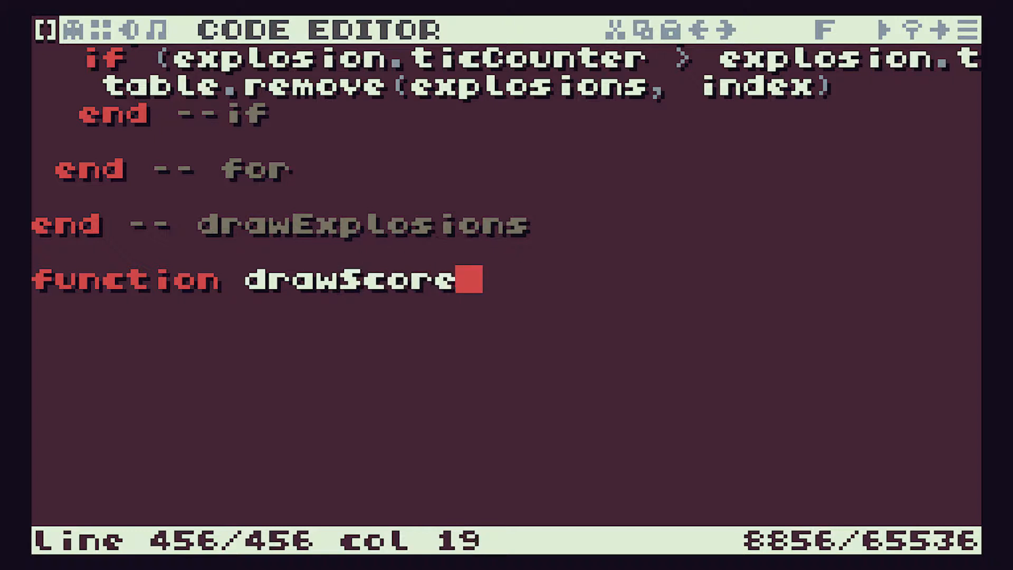
text(Board)
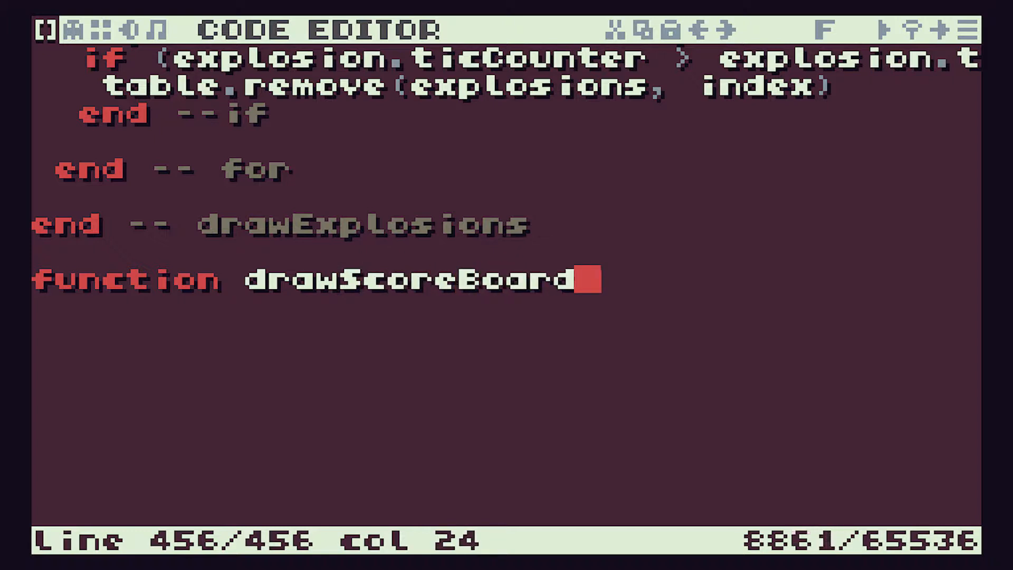
text(())
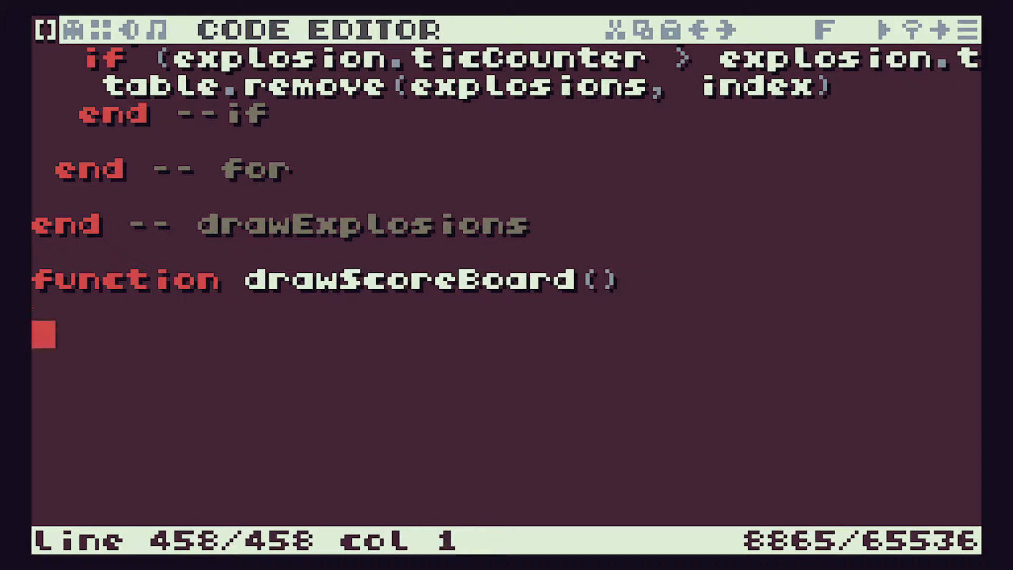
text(end --)
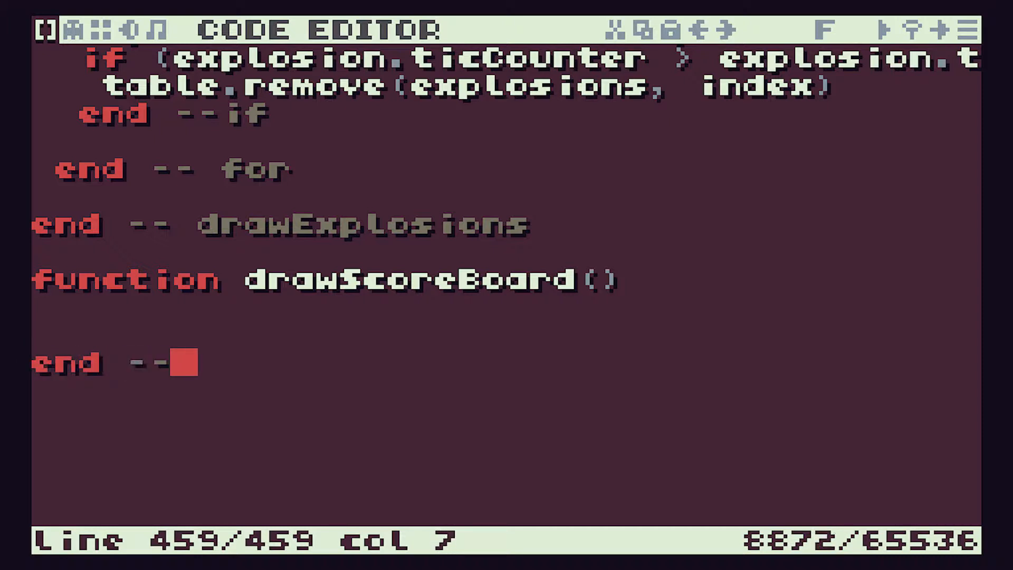
text(drawSco)
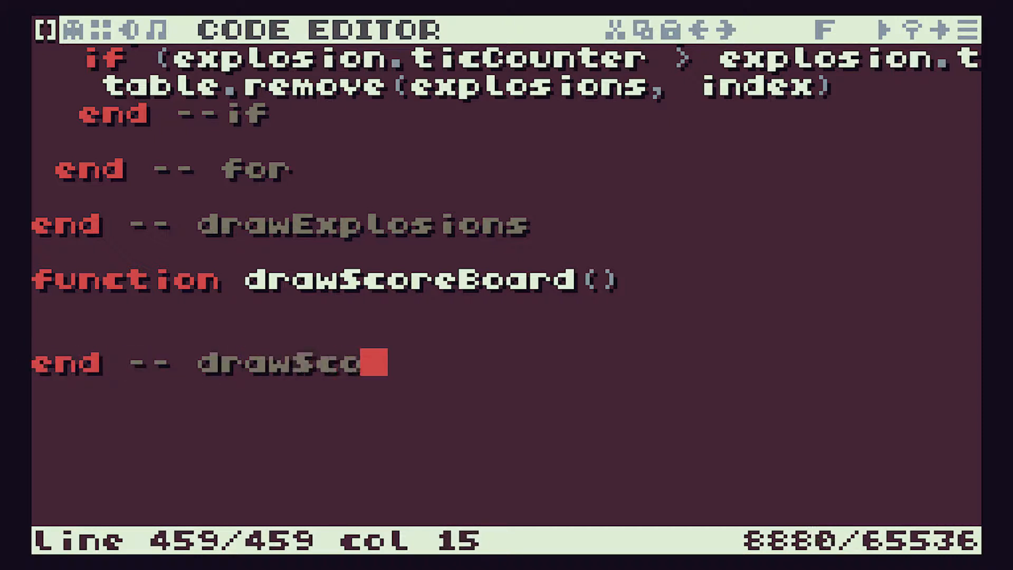
text(reBoard)
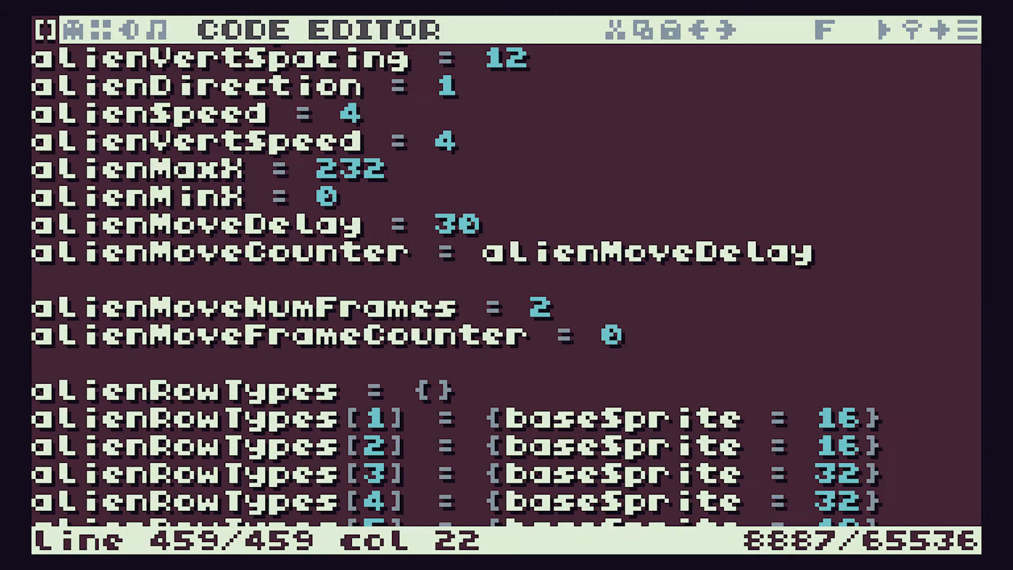
- Scroll through the code toward the global variables after the explosions table
scroll(down, 3)
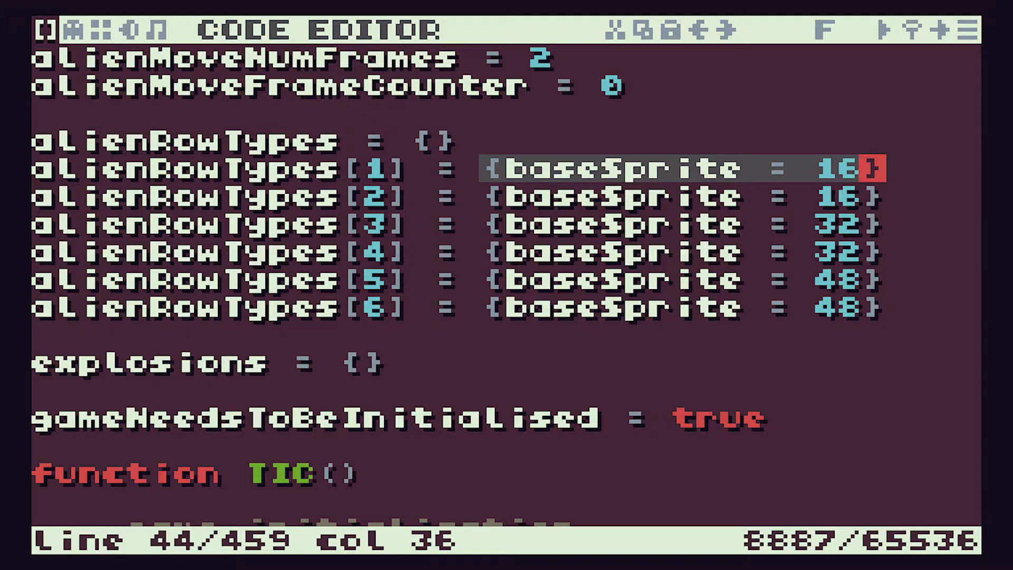
scroll(down, 3)
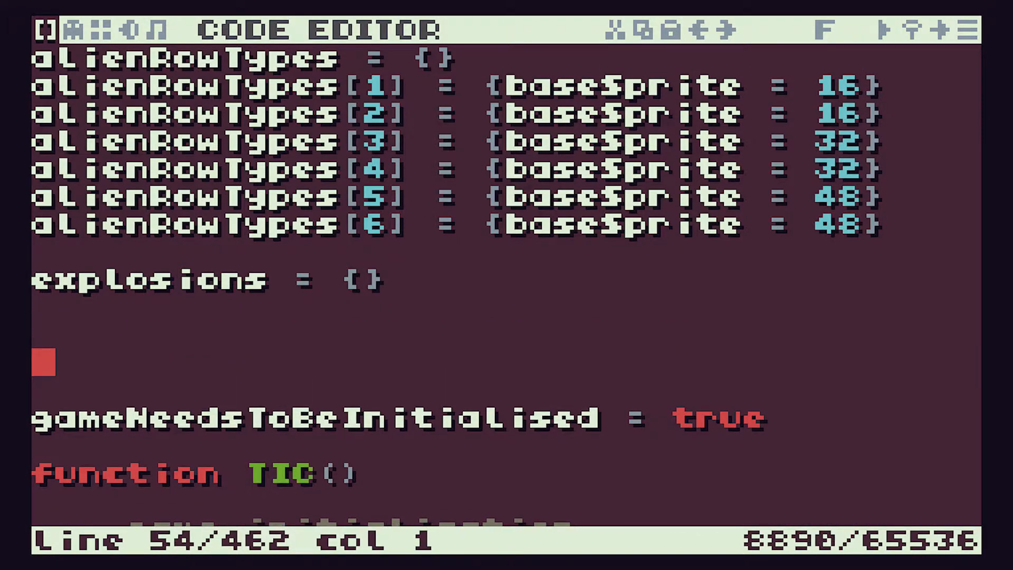
- Declare the global 'playerScore = 0' on the blank line below the explosions table
text(pla)
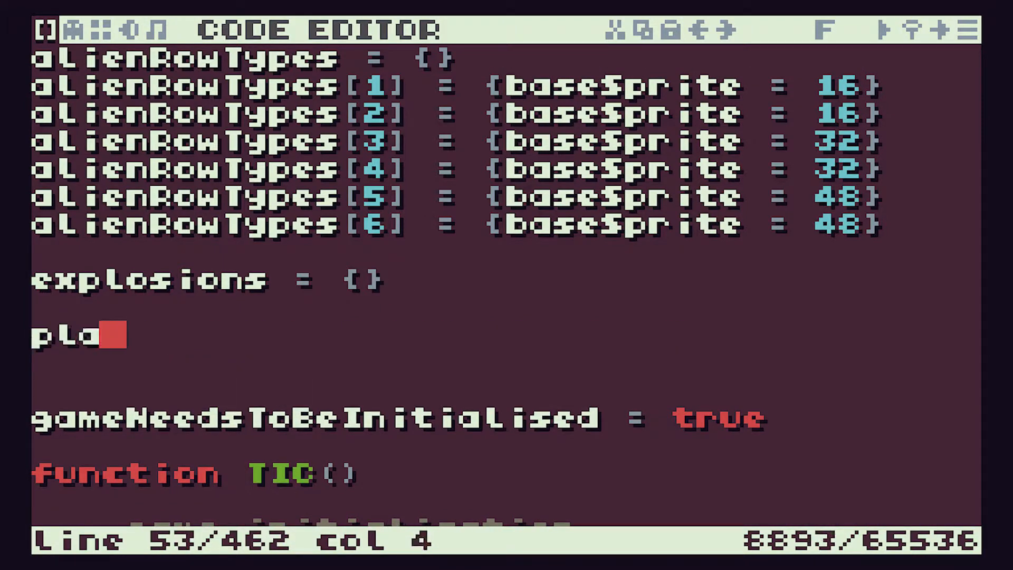
text(yerSco)
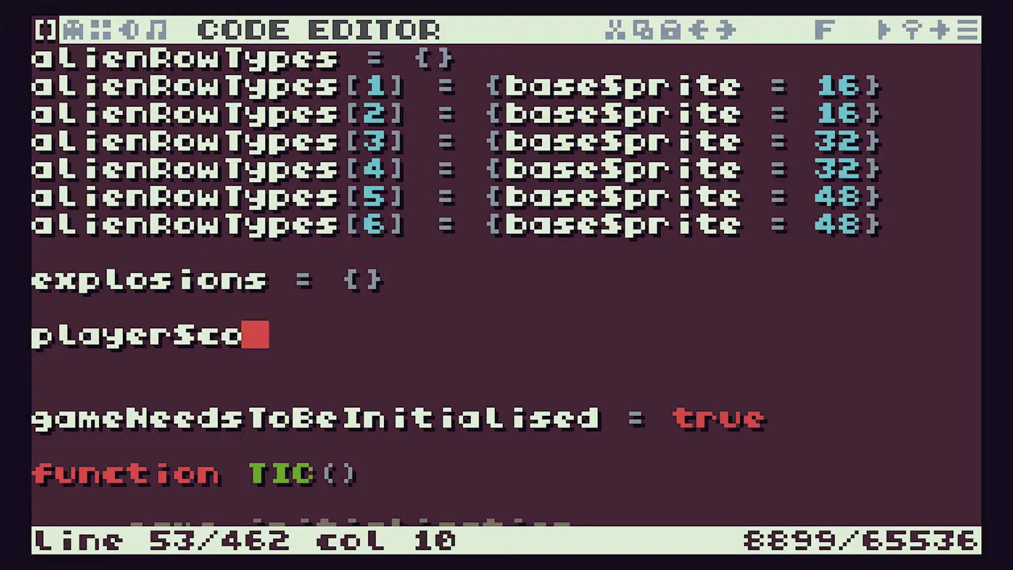
text(re = 0)
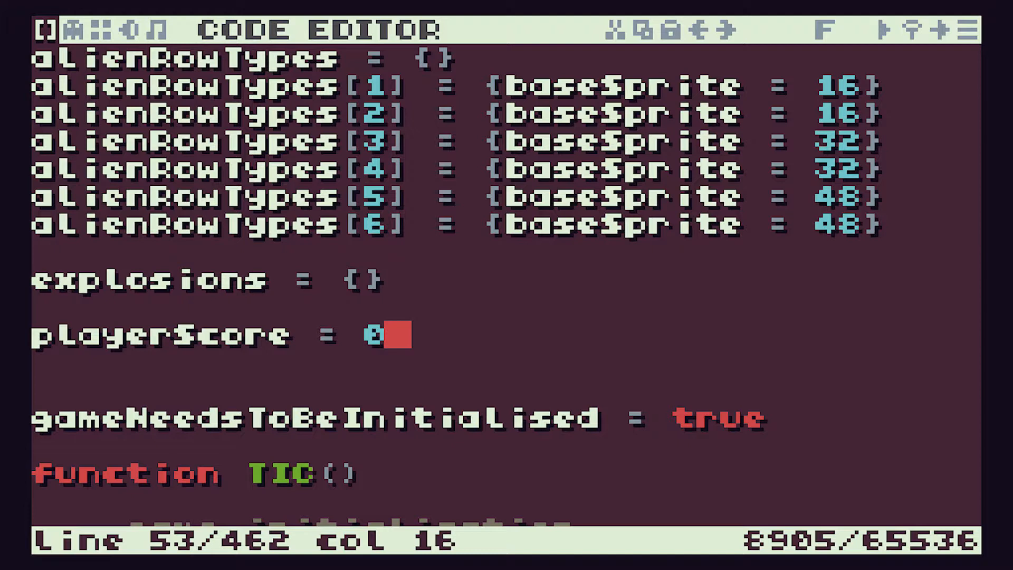
scroll(down, 3)
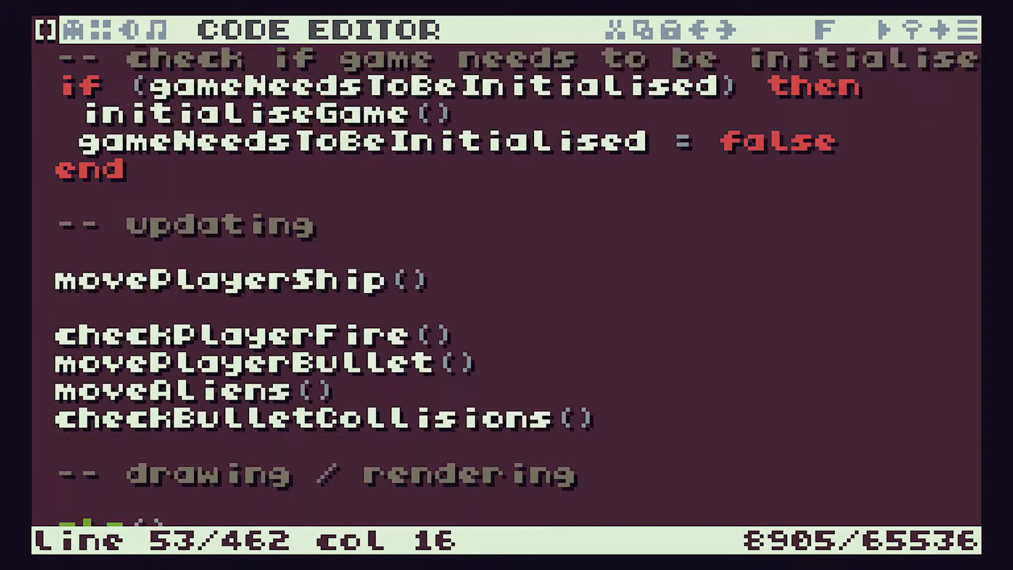
scroll(down, 3)
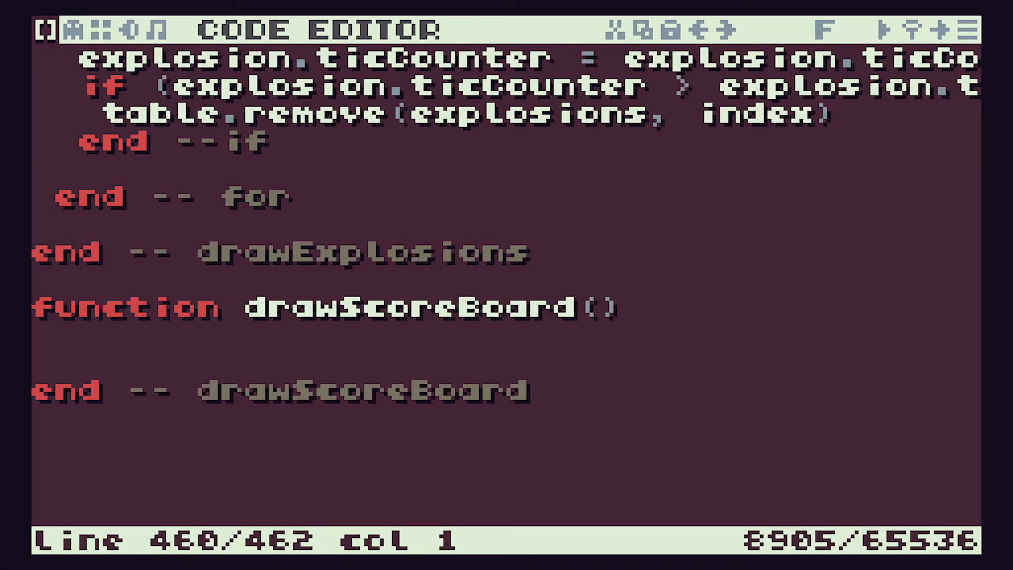
- Begin the print line in drawScoreBoard with the "SCORE : " label and the .. concatenation
key(Enter)
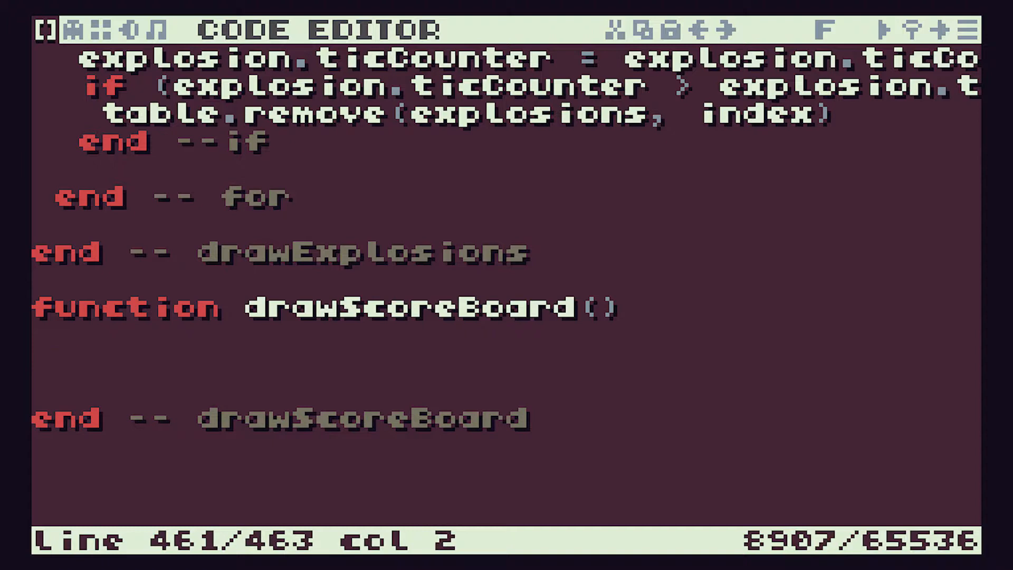
text(print)
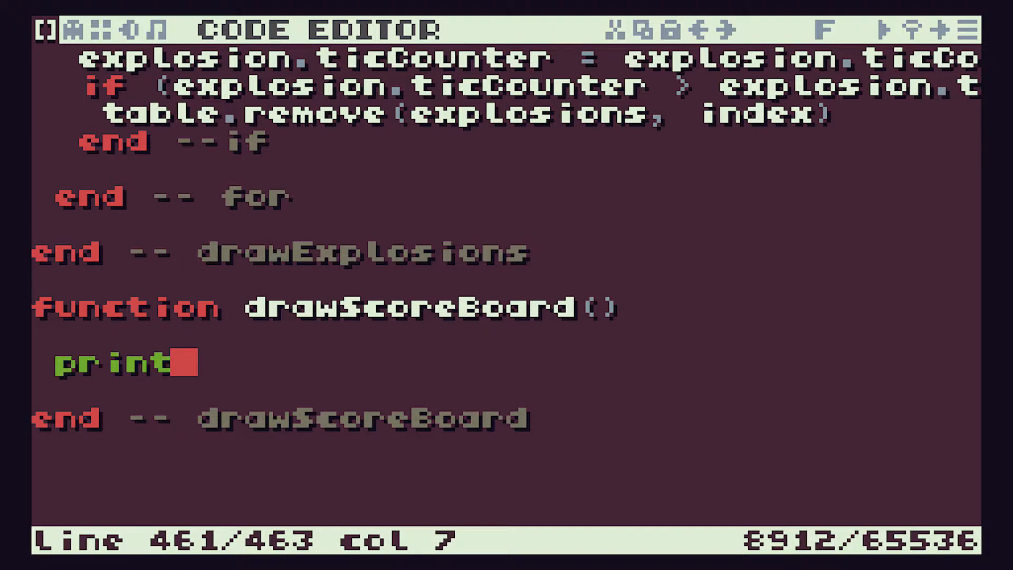
text(()
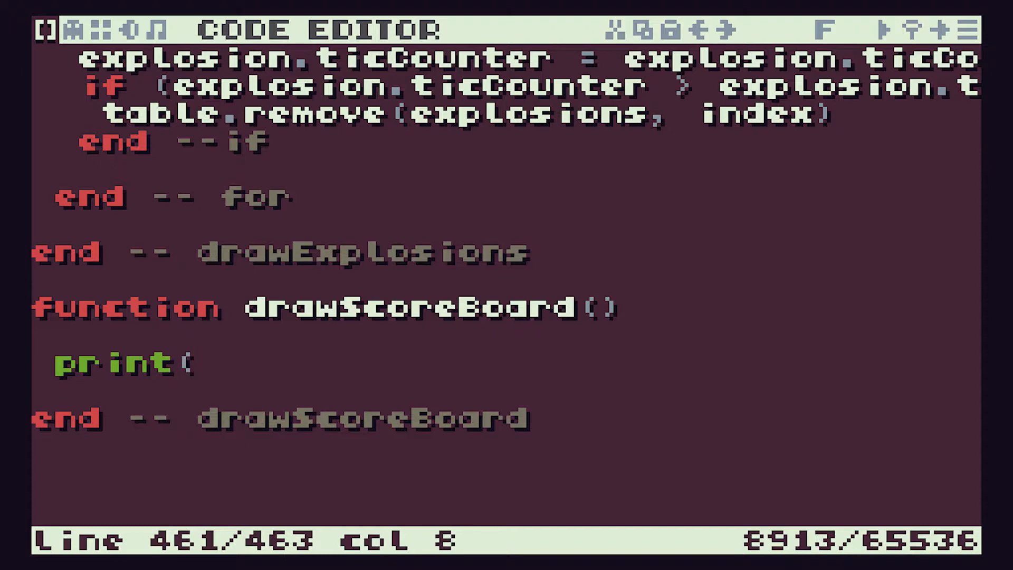
text("SCO)
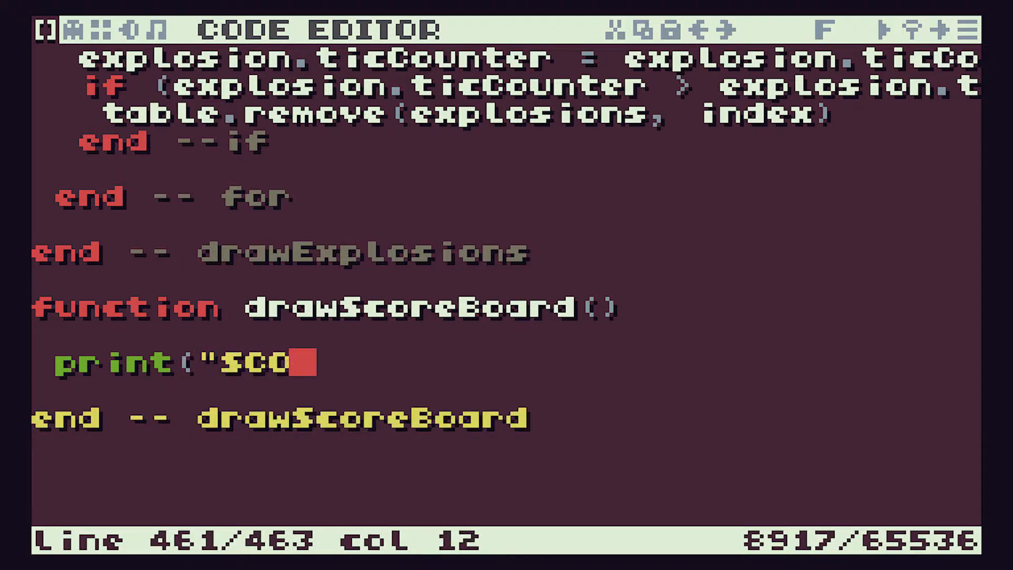
text(RE)
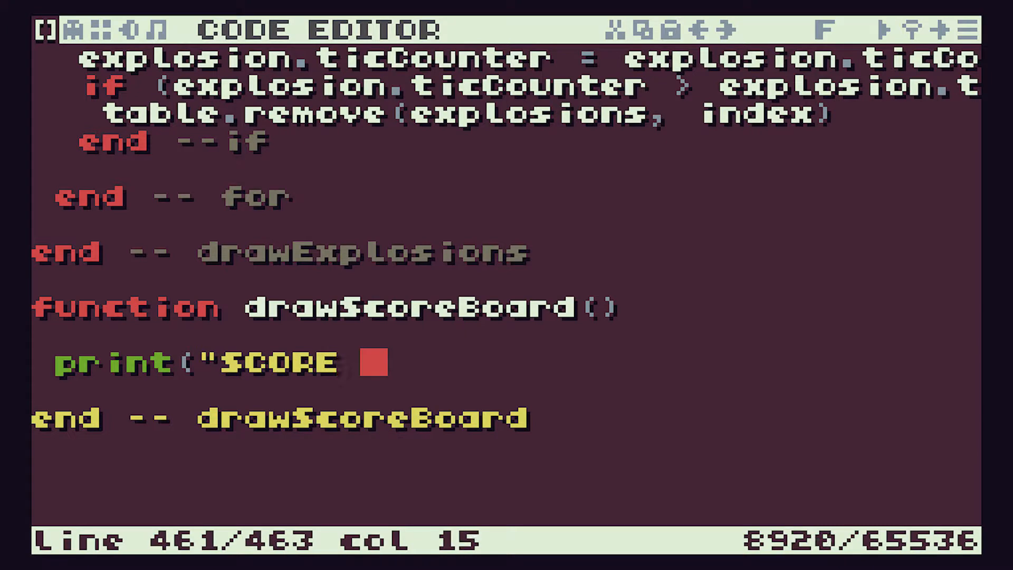
text(:)
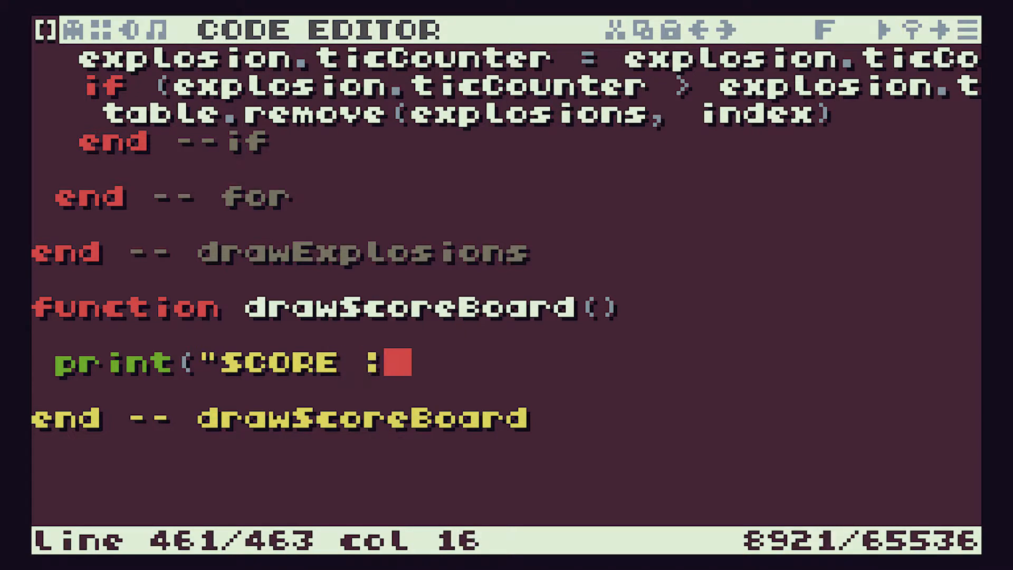
text(")
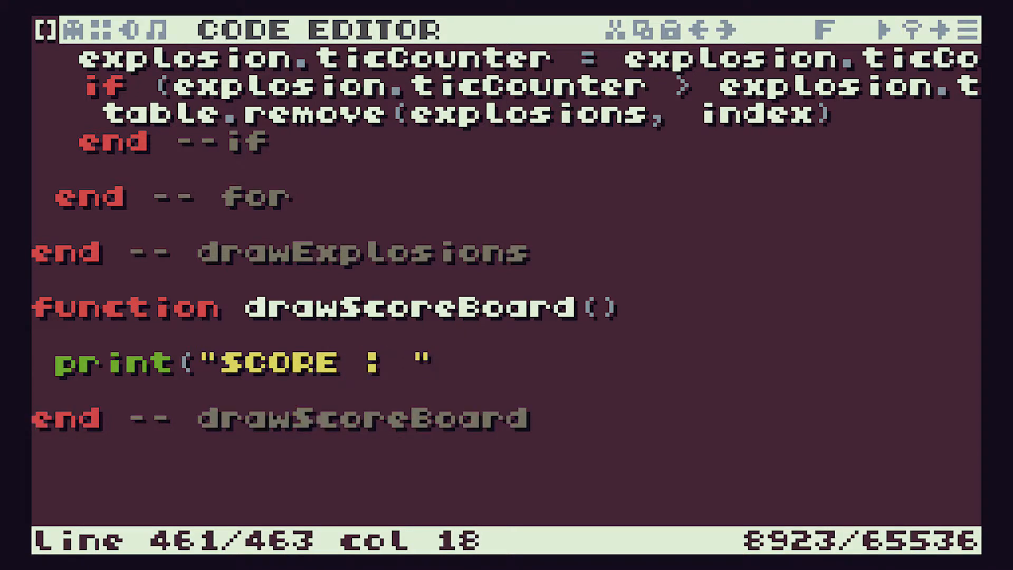
text(..)
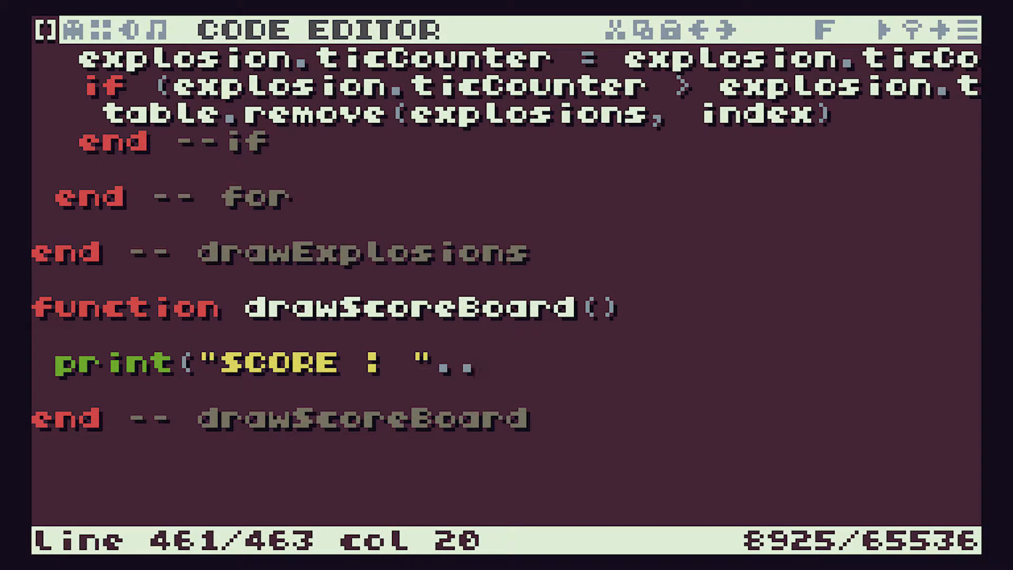
- Complete the line as print("SCORE : "..playerScore,0,0) so the score draws at the top-left
text(pl)
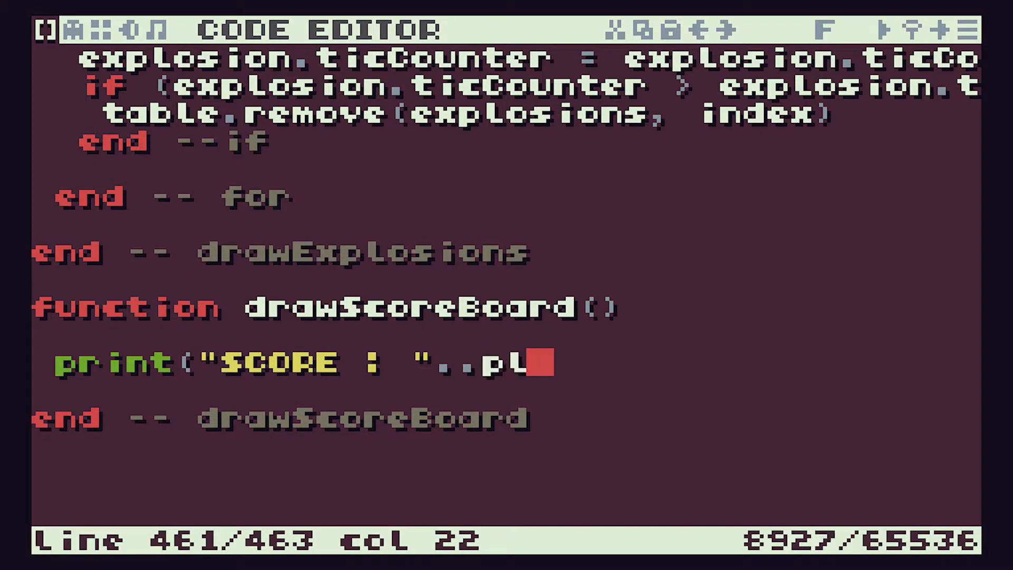
text(ayer)
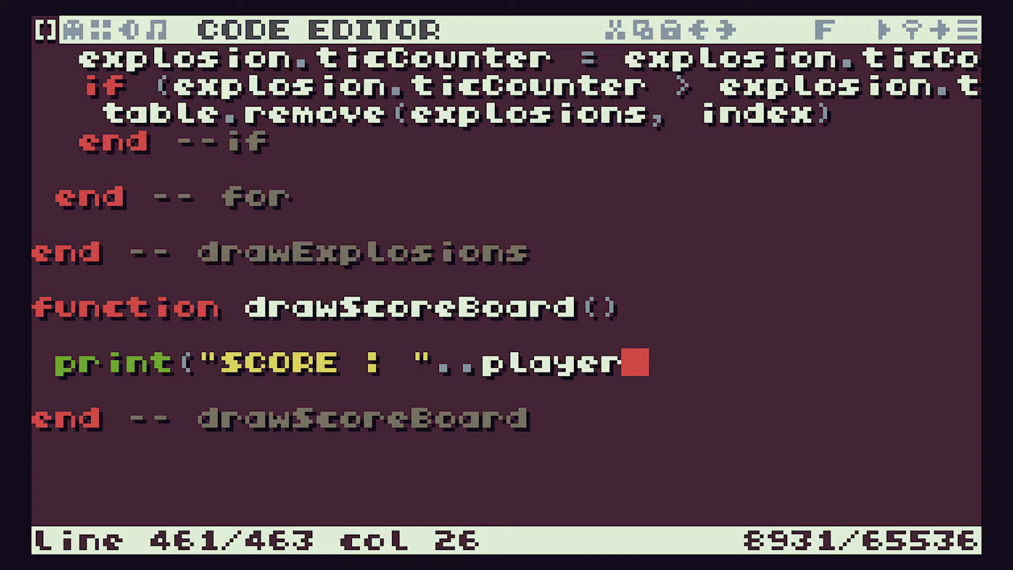
text(Score)
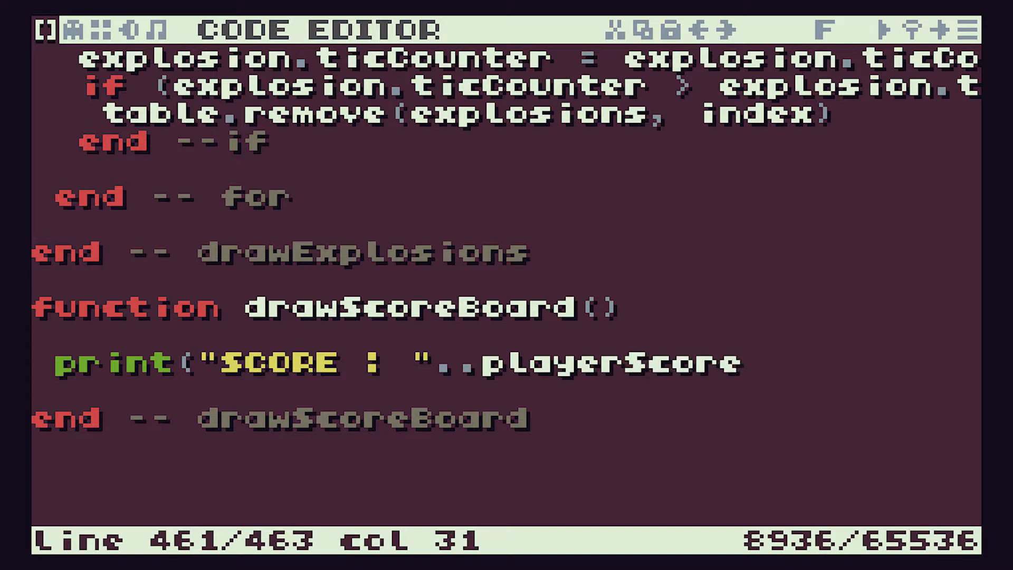
text(,)
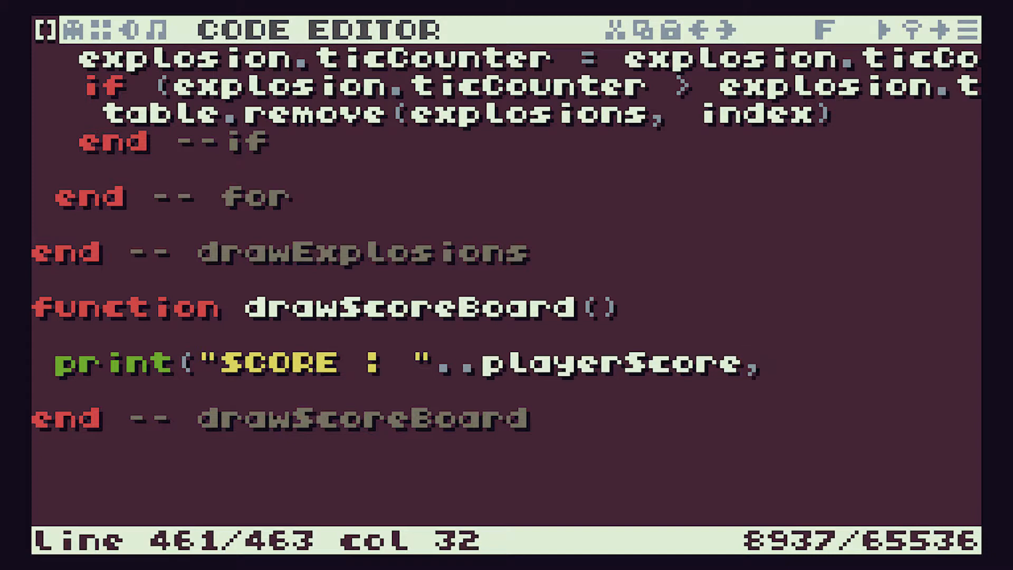
text(0,0)
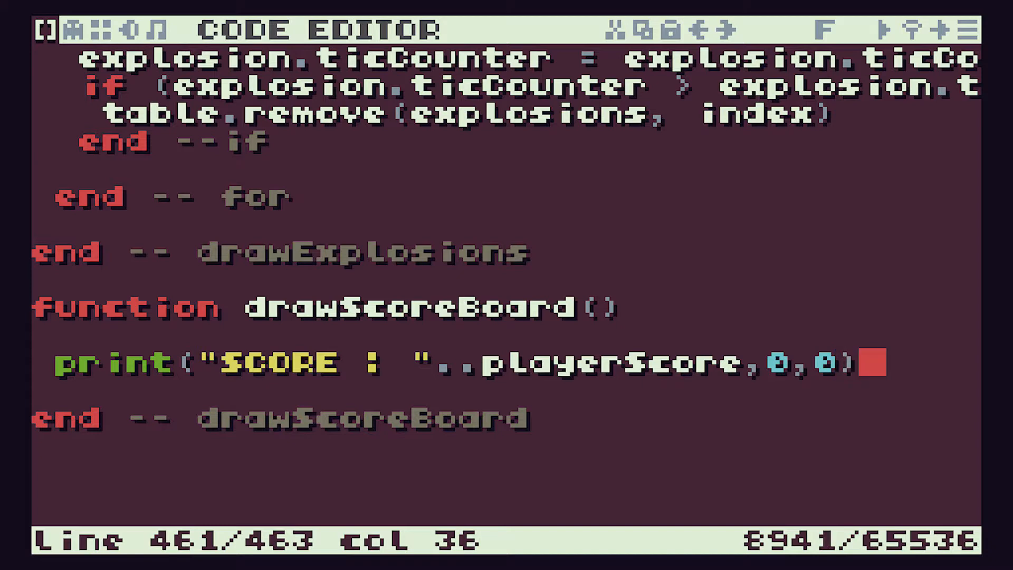
- Add a drawScoreBoard() call in TIC() right after drawExplosions()
double_click(407, 307)
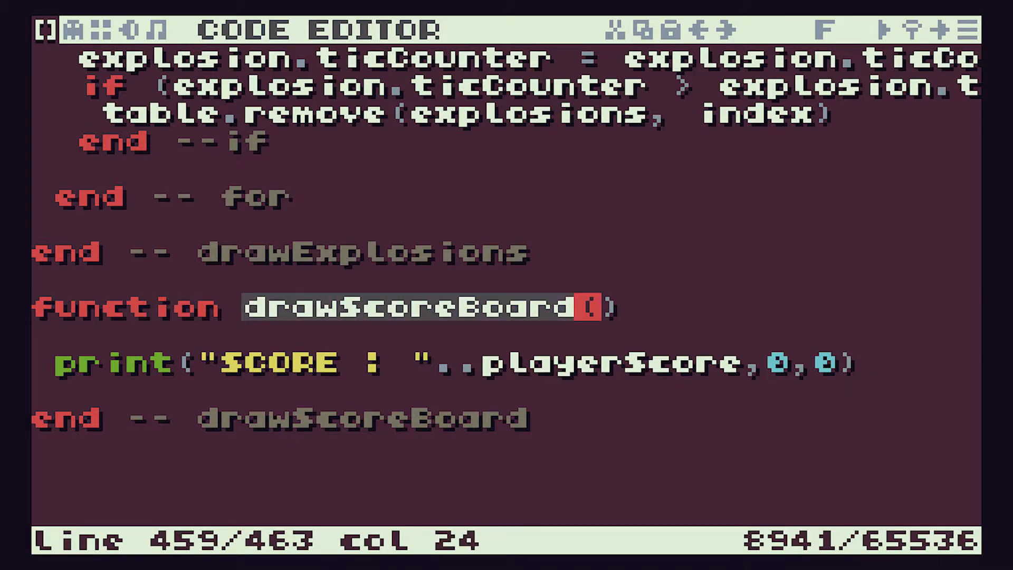
key(Right)
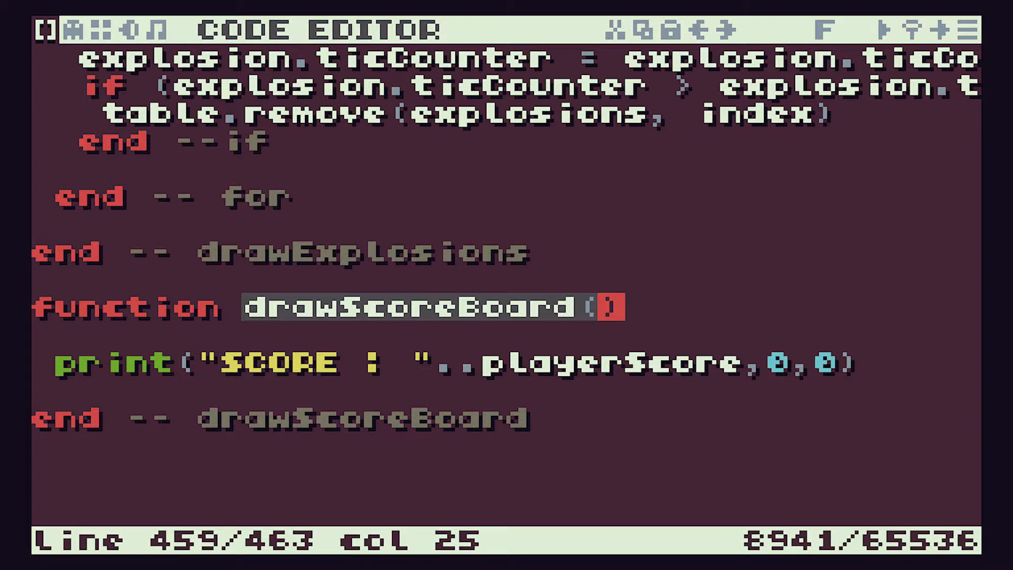
click(969, 30)
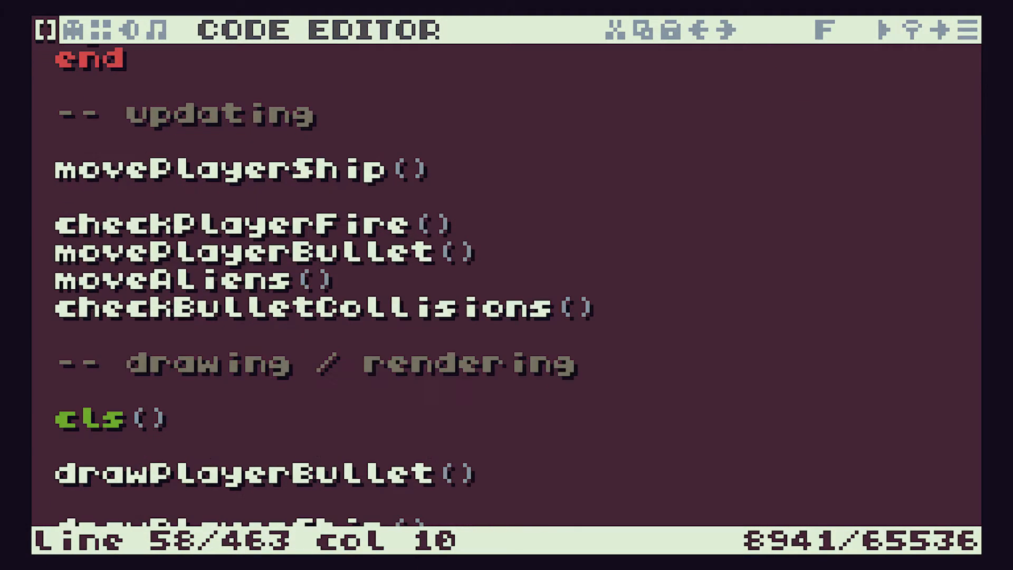
scroll(down, 3)
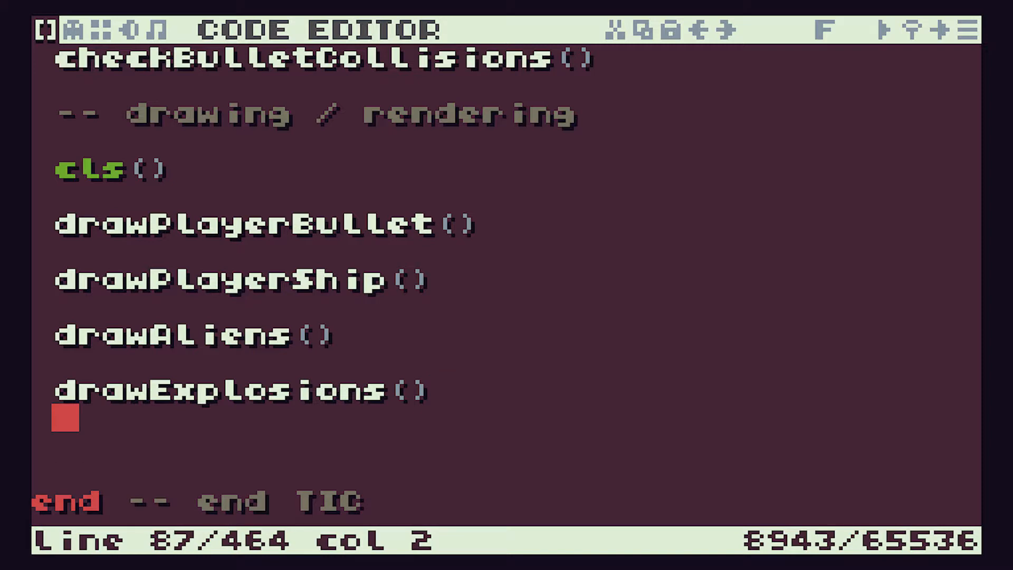
text(drawScoreBoard())
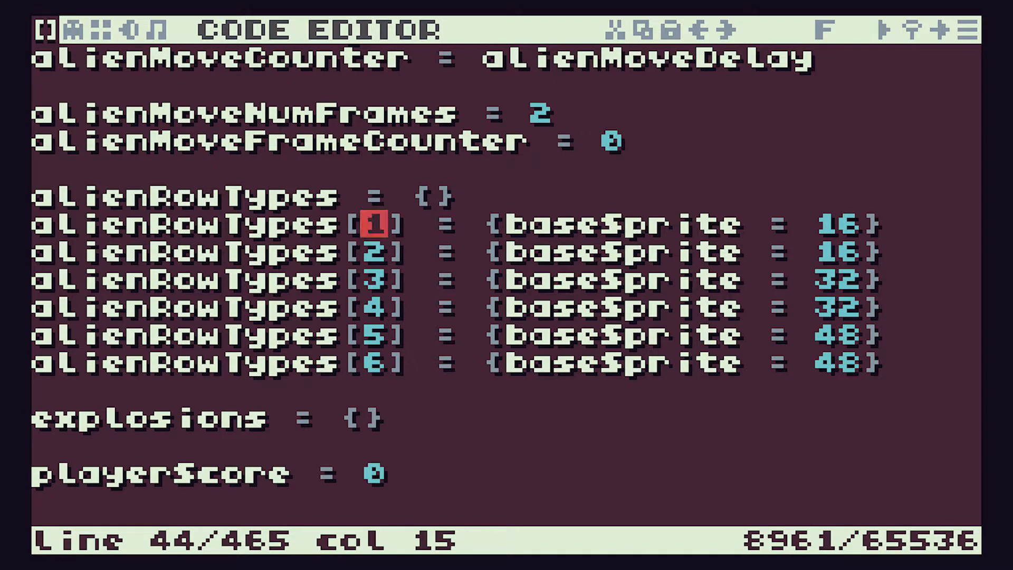
click(530, 224)
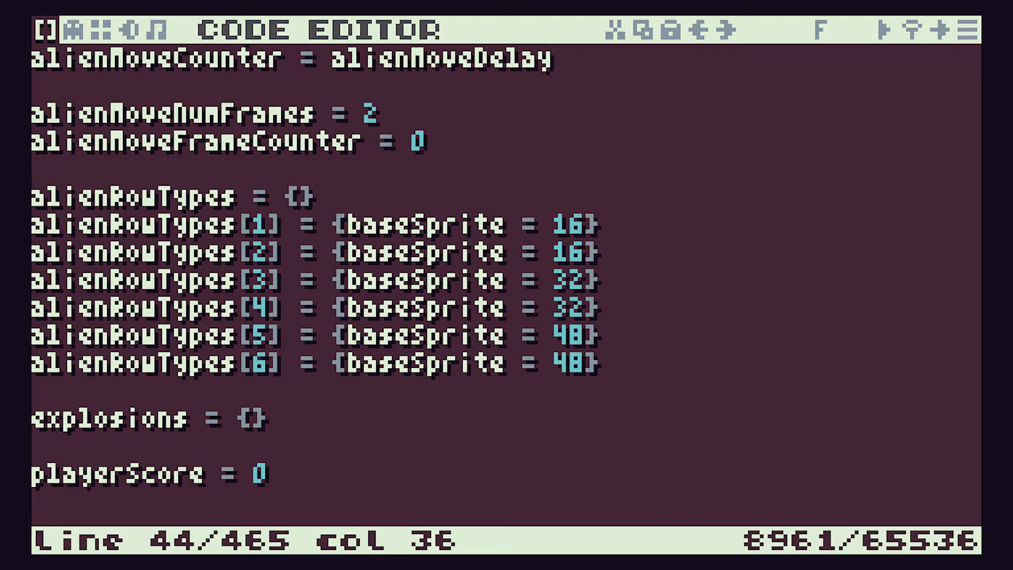
- Give alien row types 1 and 2 a score field of 50
text(,)
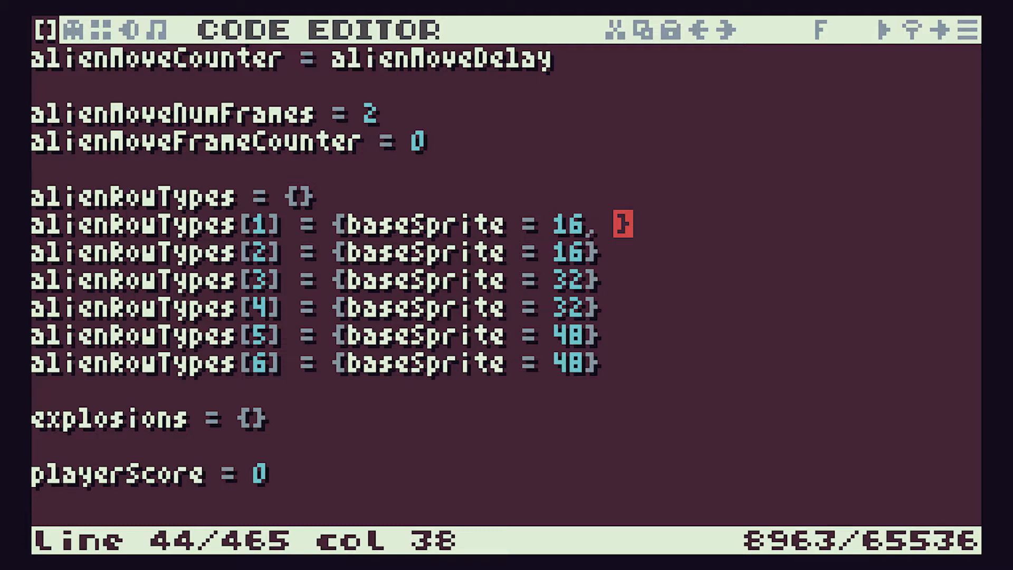
text(score)
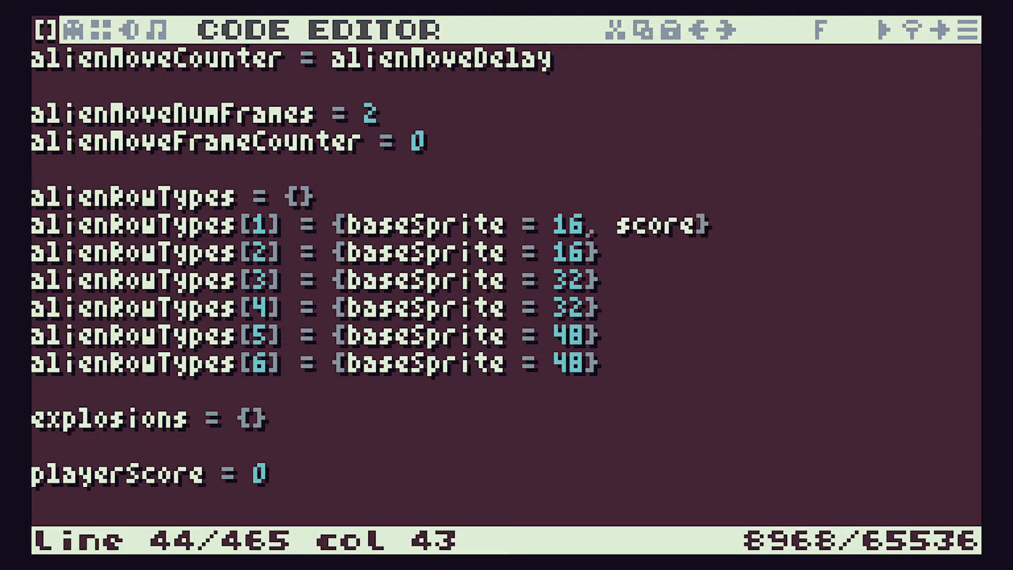
text(=)
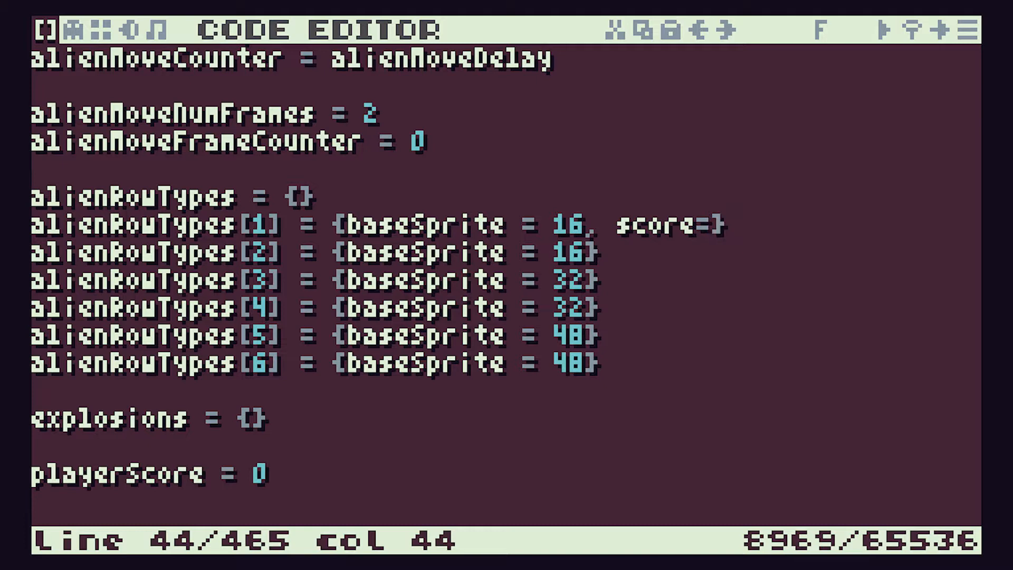
text(50)
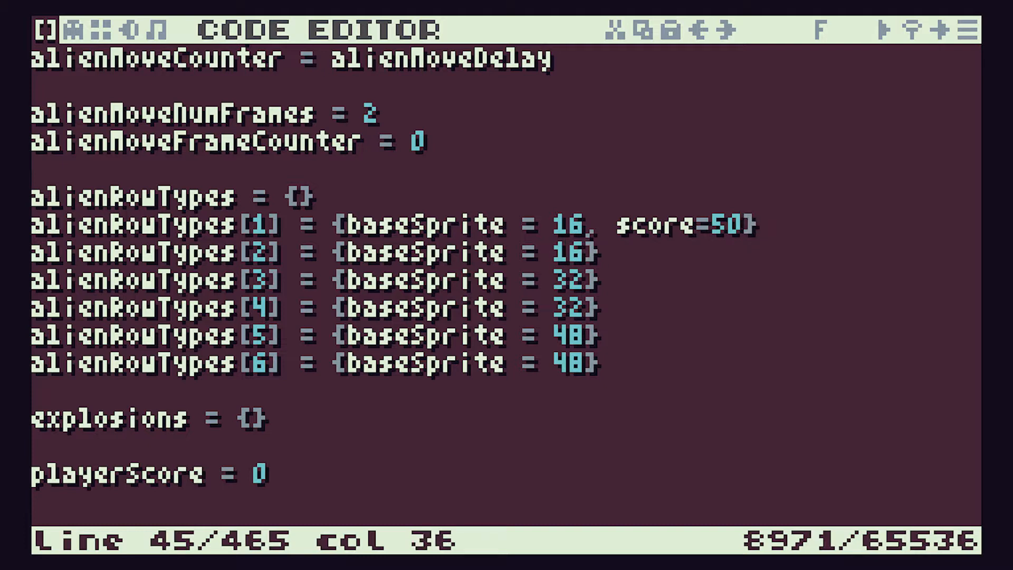
text(, score)
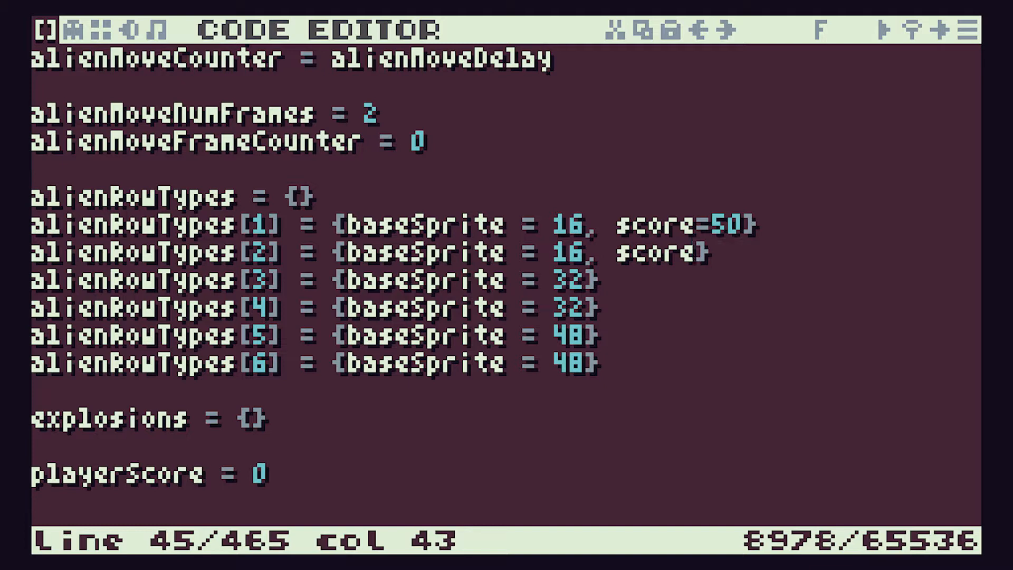
text(=50)
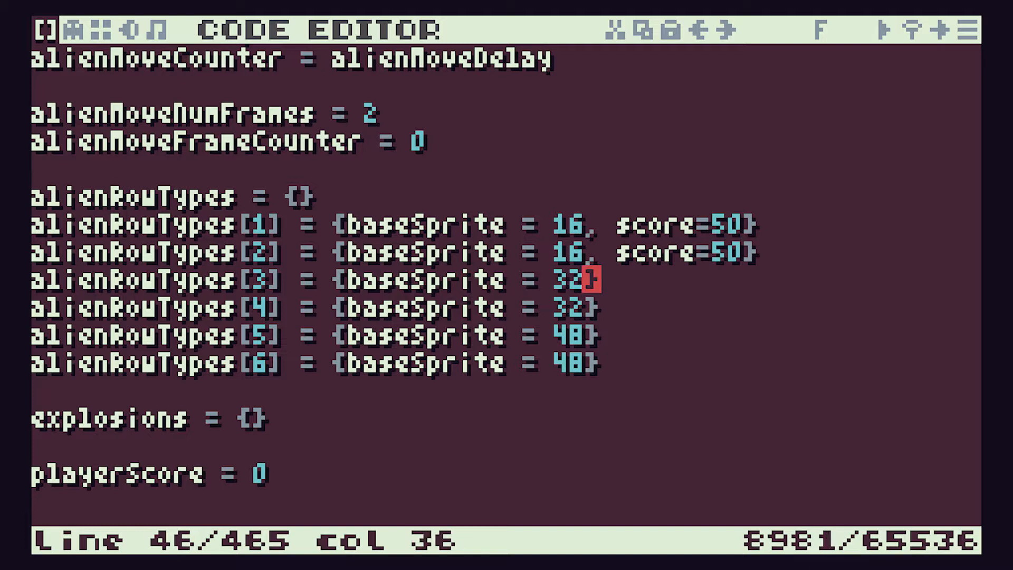
- Give rows 3–4 score=25 and rows 5–6 score=10 in alienRowTypes
text(, sco)
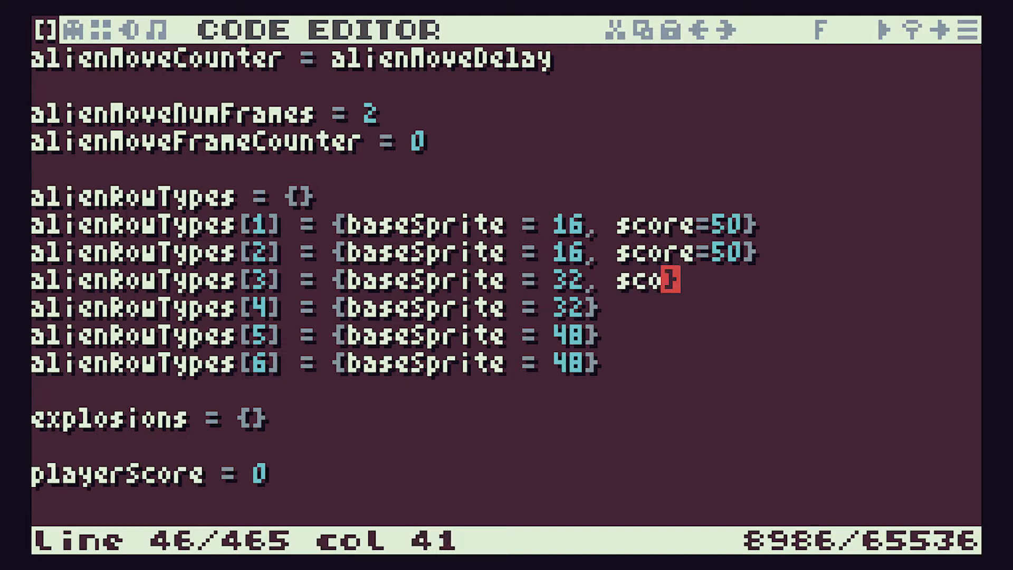
text(re)
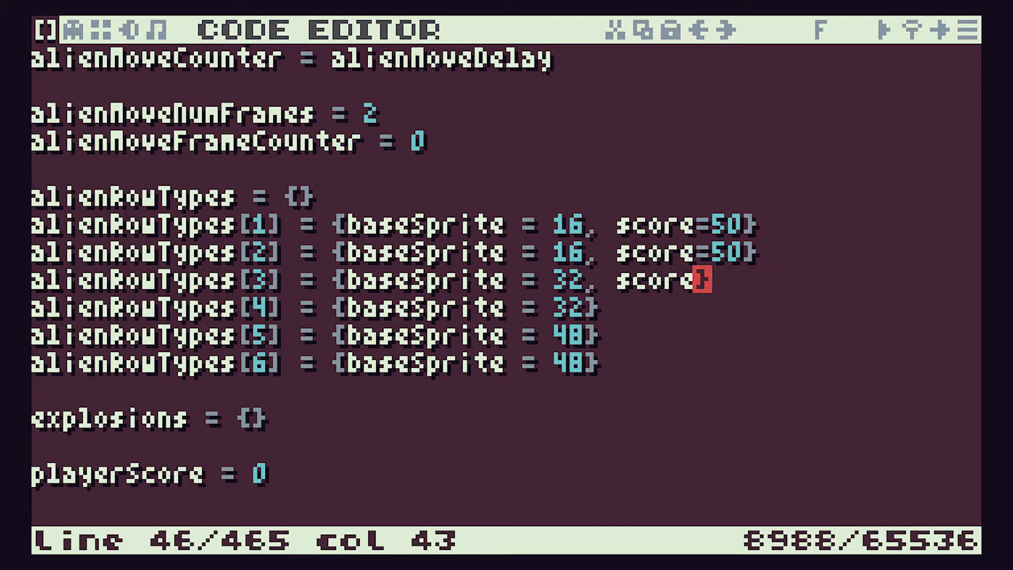
text(=25})
click(317, 307)
text(, sc)
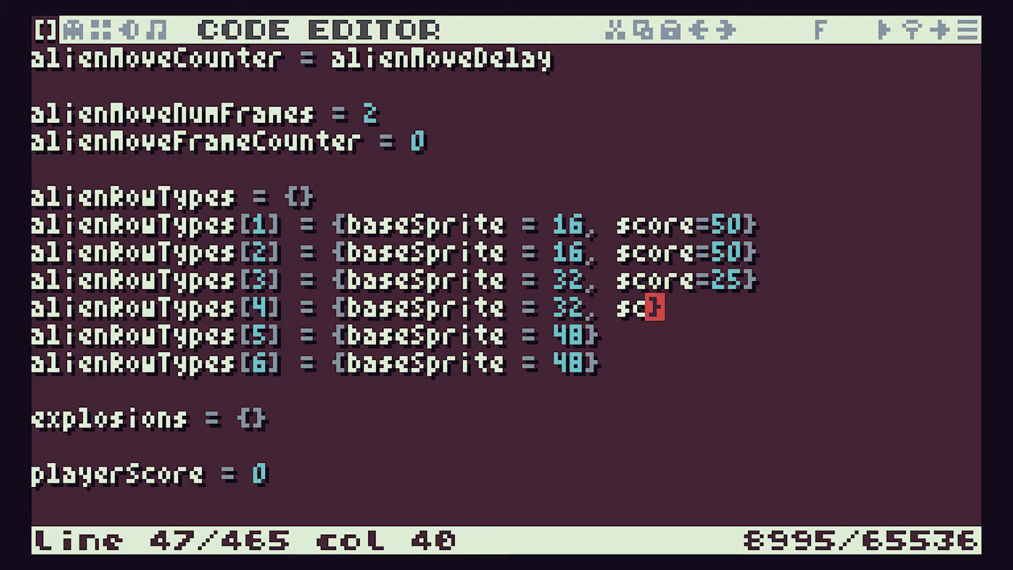
text(re=25)
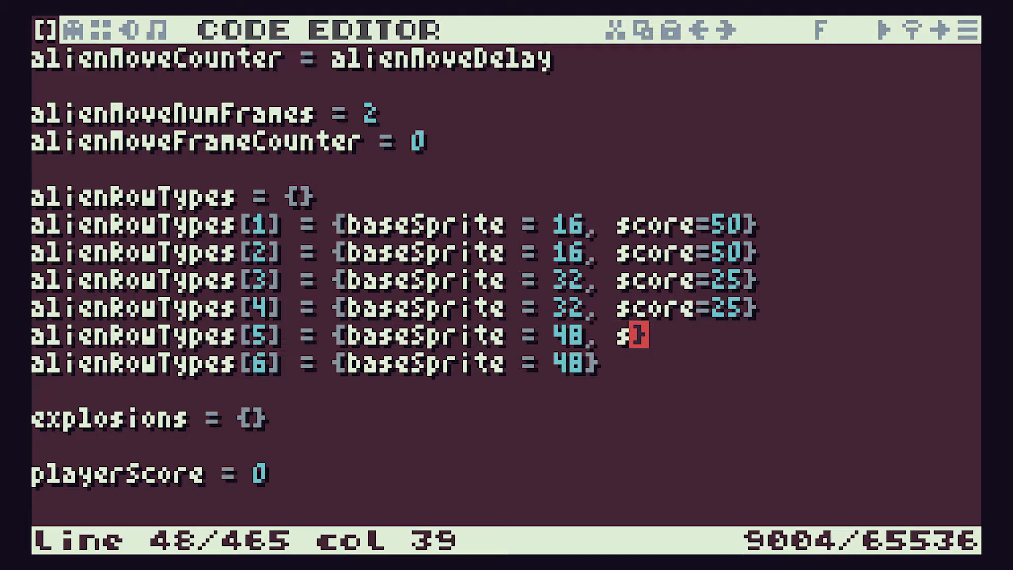
text(core=10)
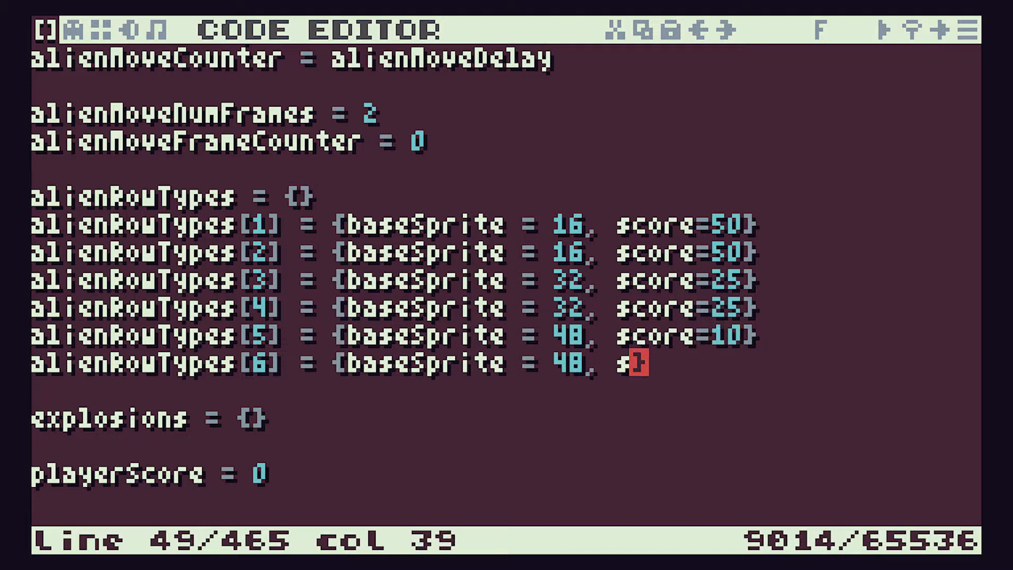
text(score=10)
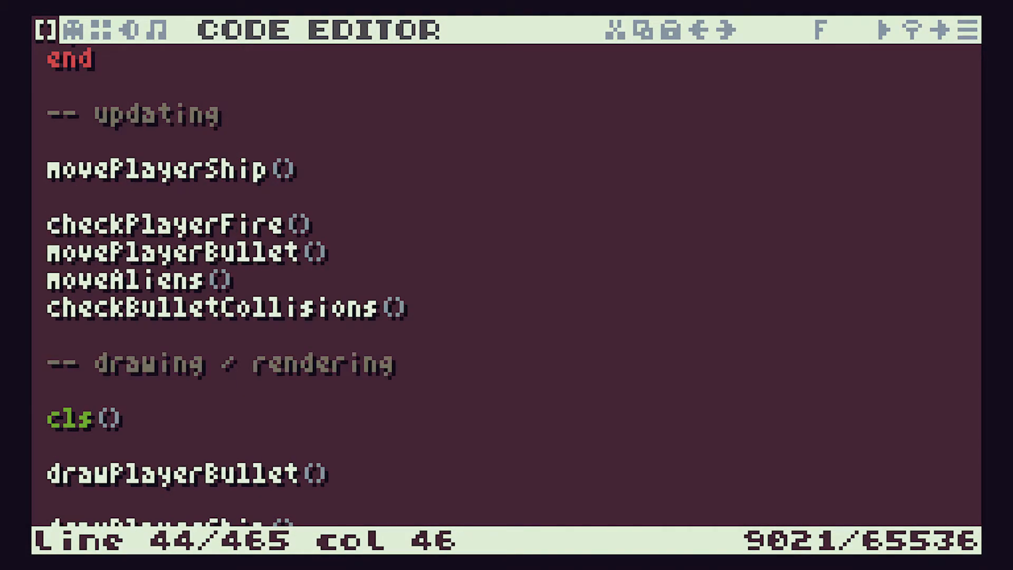
- Select the checkBulletCollisions call in the TIC loop to jump to its definition
drag(49, 169, 183, 252)
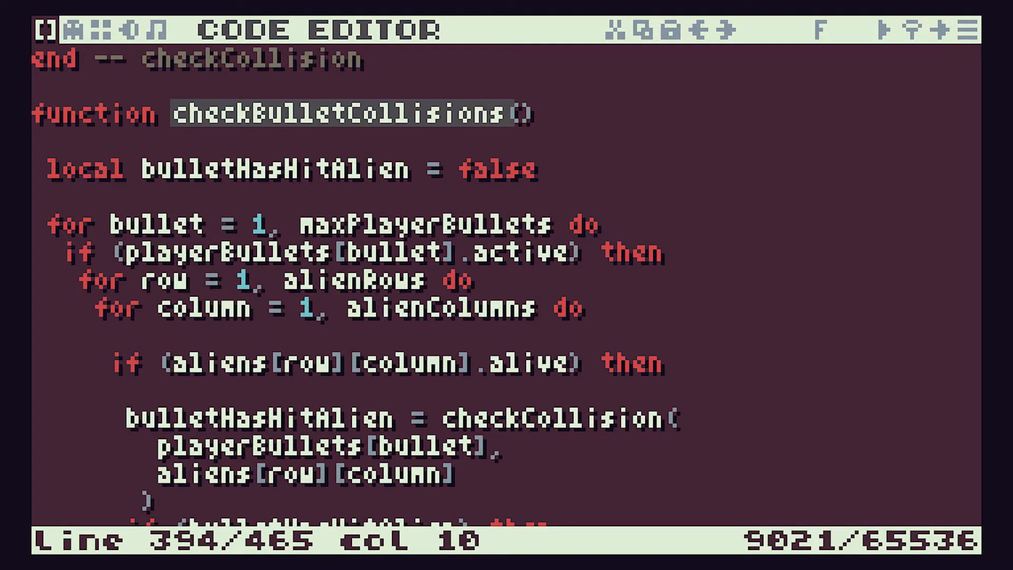
- Bring the bulletHasHitAlien branch into view and move below the bullet-deactivation line
scroll(down, 3)
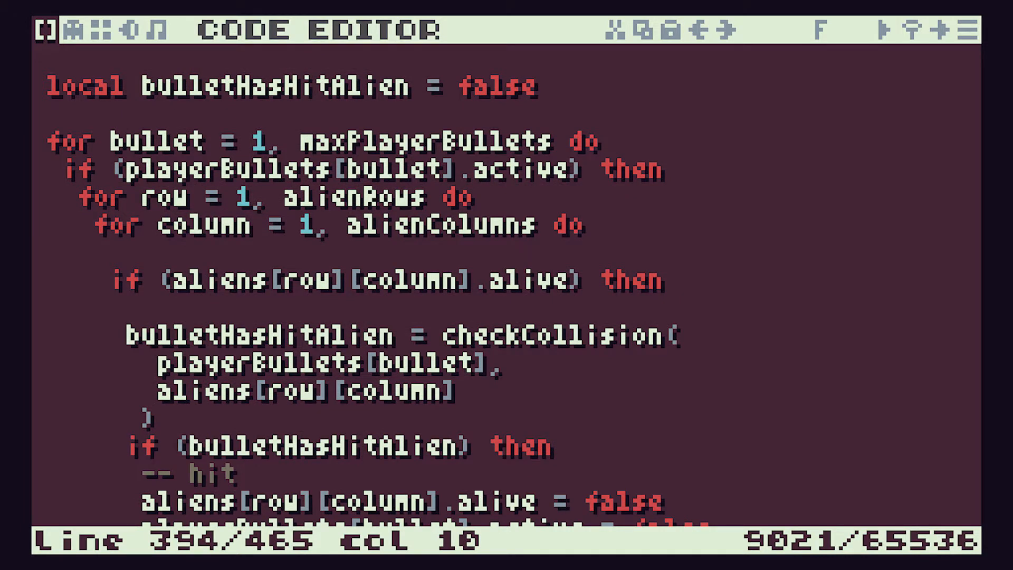
scroll(down, 3)
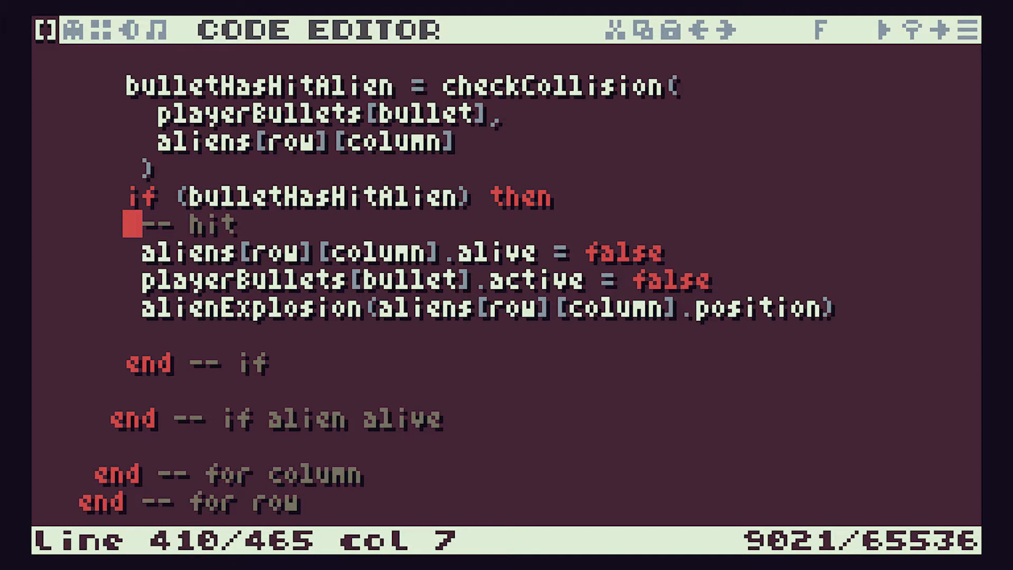
drag(155, 223, 840, 307)
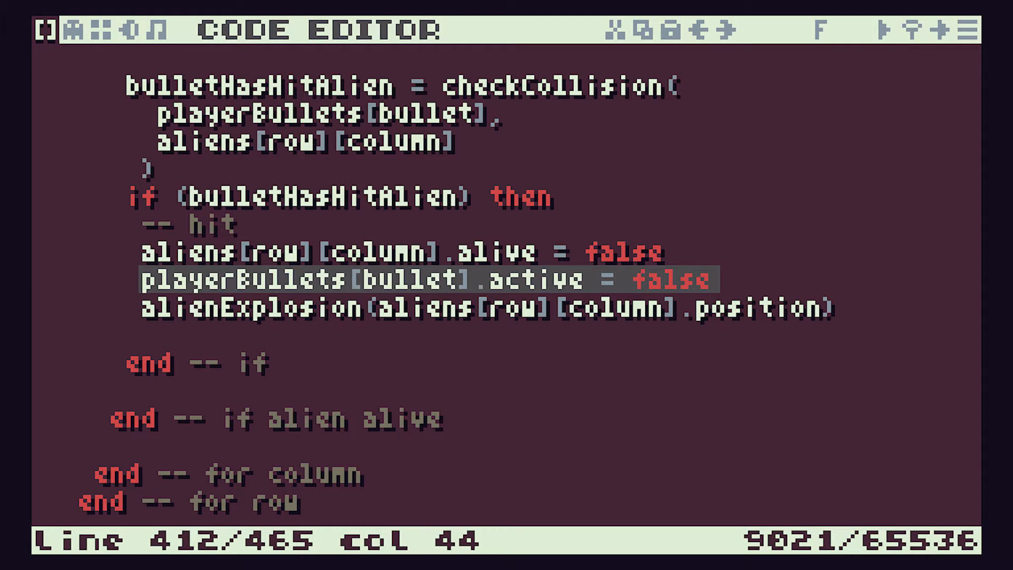
key(Down)
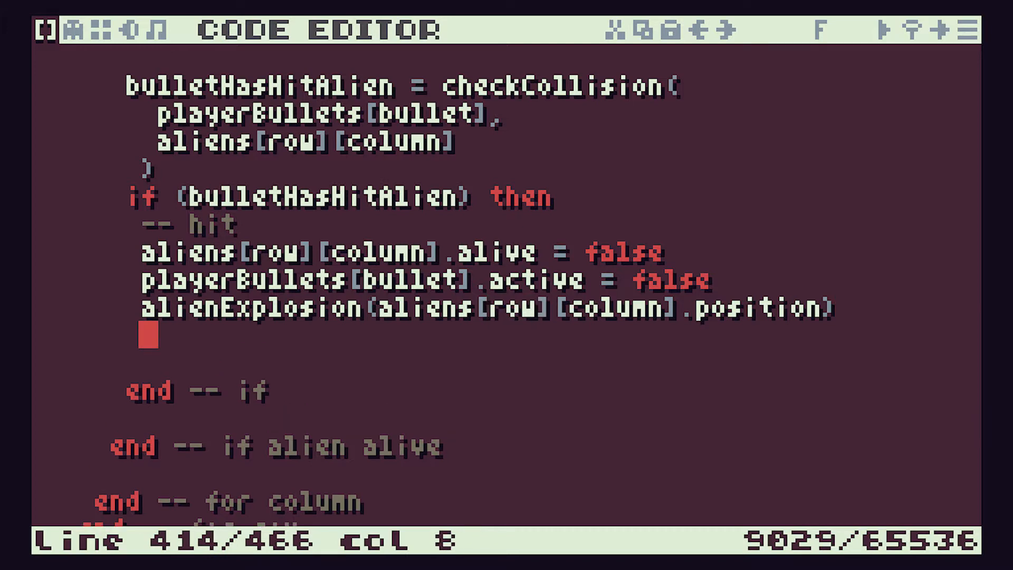
- Write 'playerScore = playerScore' on the new line after the alienExplosion call
text(pl)
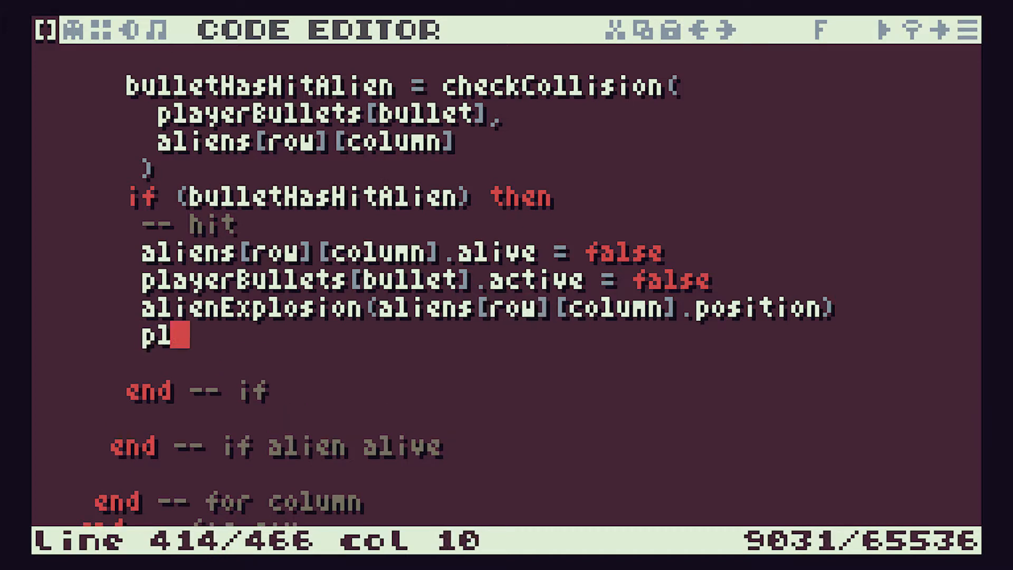
text(ayerScor)
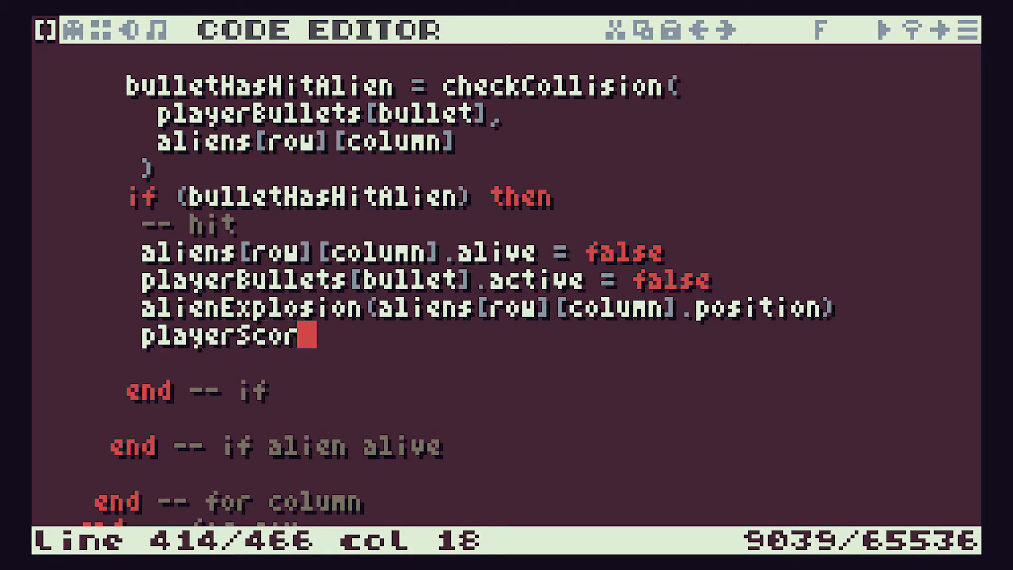
text(e =)
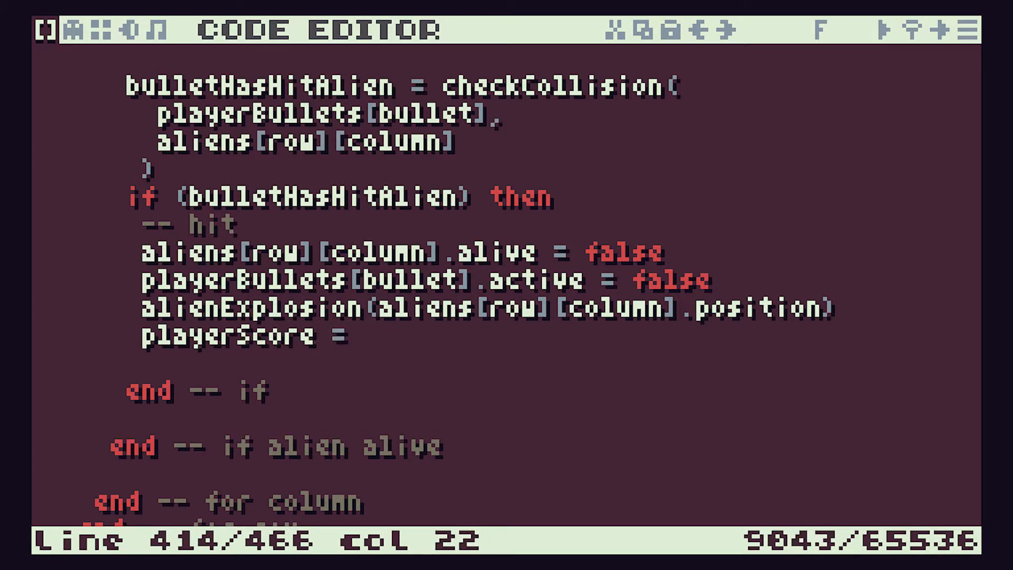
text(play)
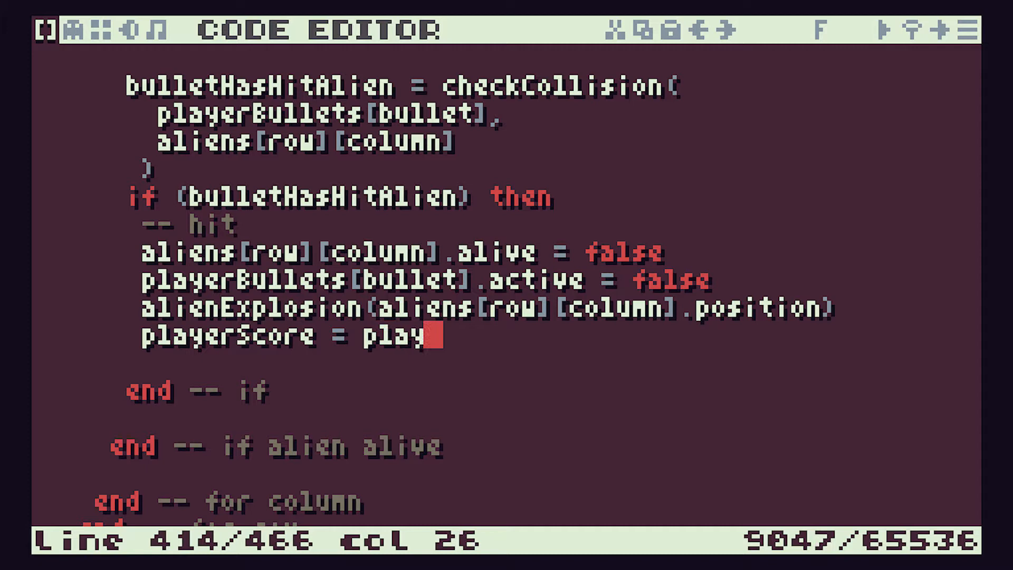
text(erScore)
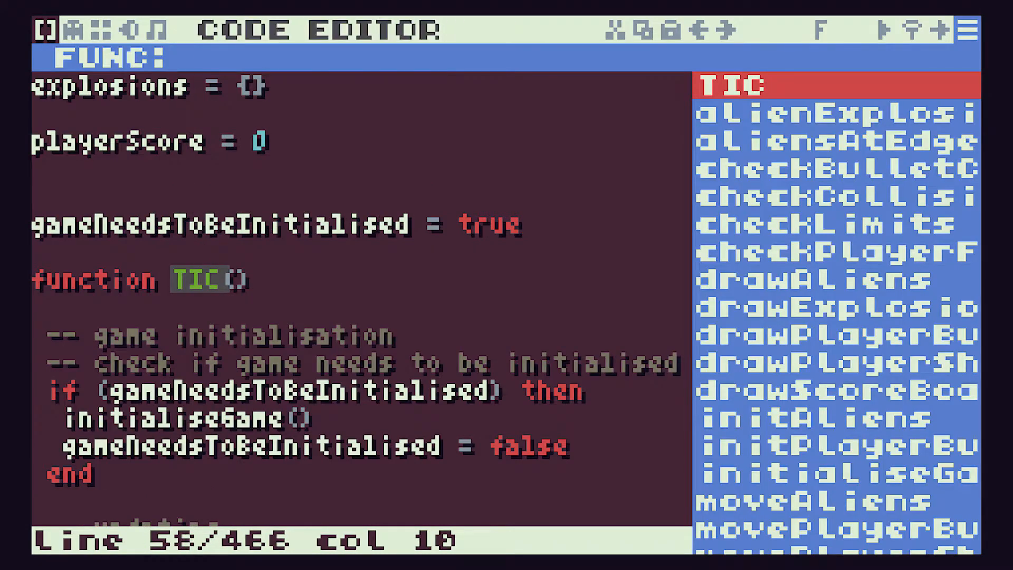
click(967, 29)
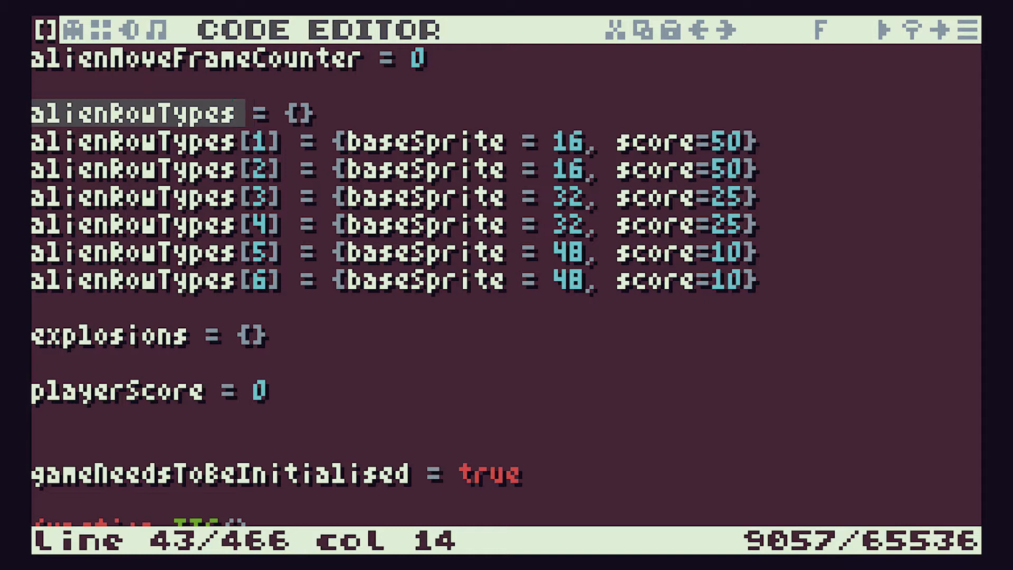
click(244, 112)
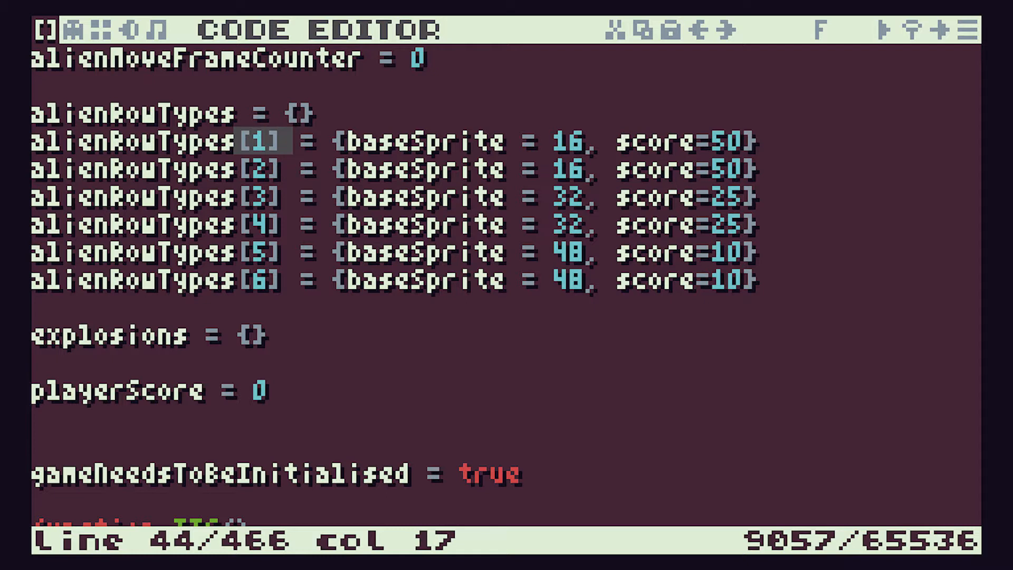
click(336, 142)
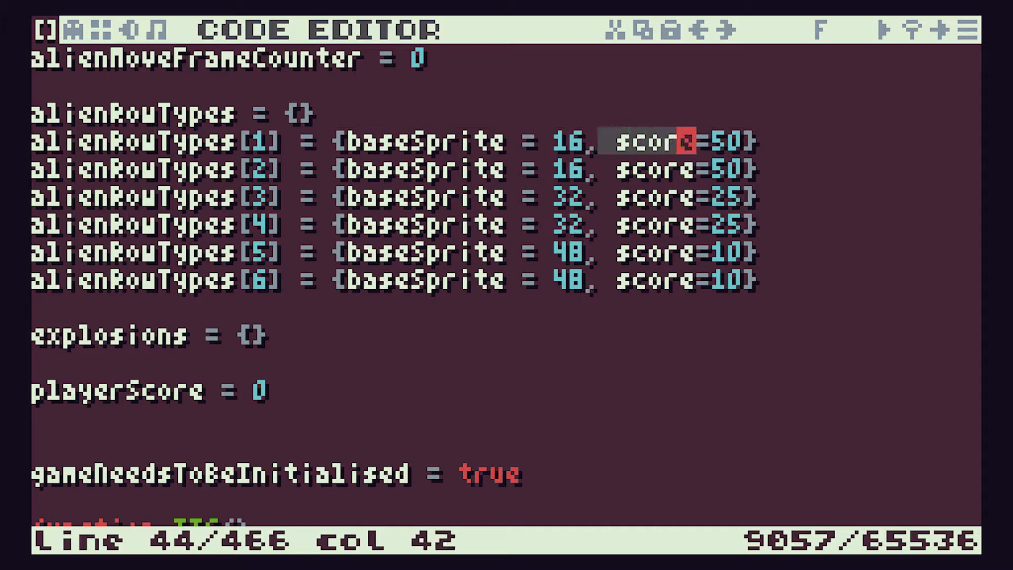
key(Right)
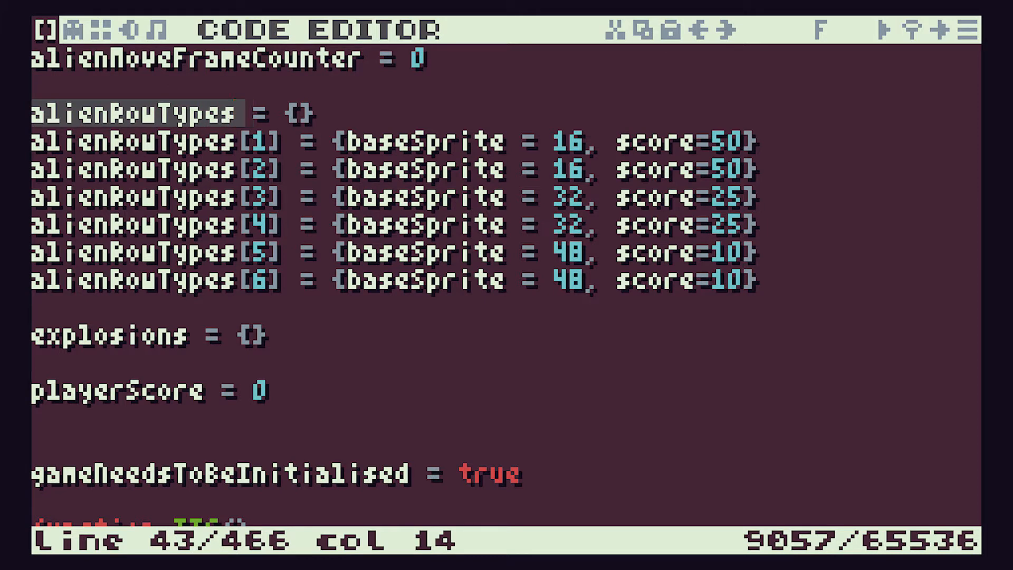
click(968, 28)
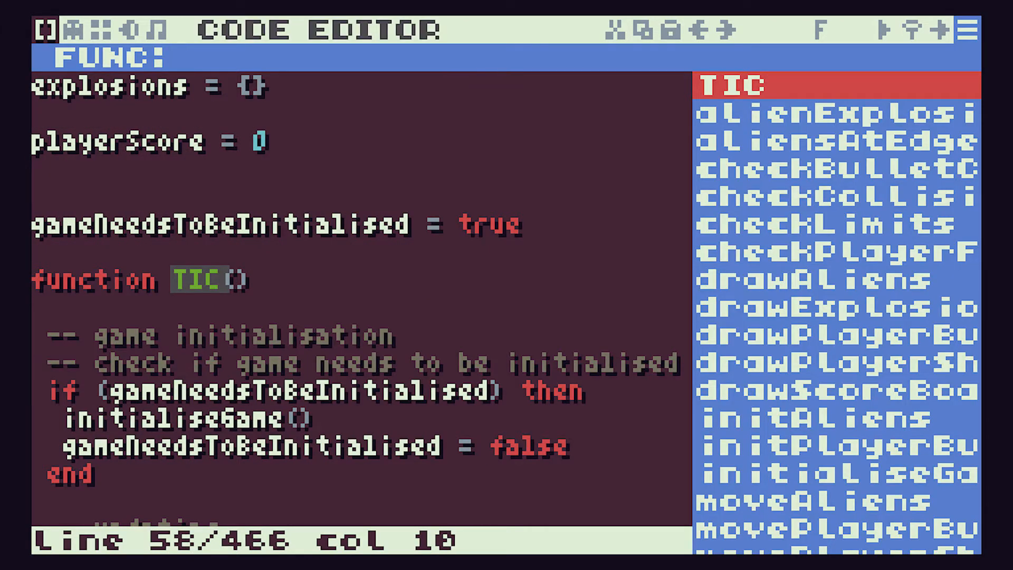
- Complete the hit line as playerScore = playerScore + alienRowTypes[row].score
click(840, 169)
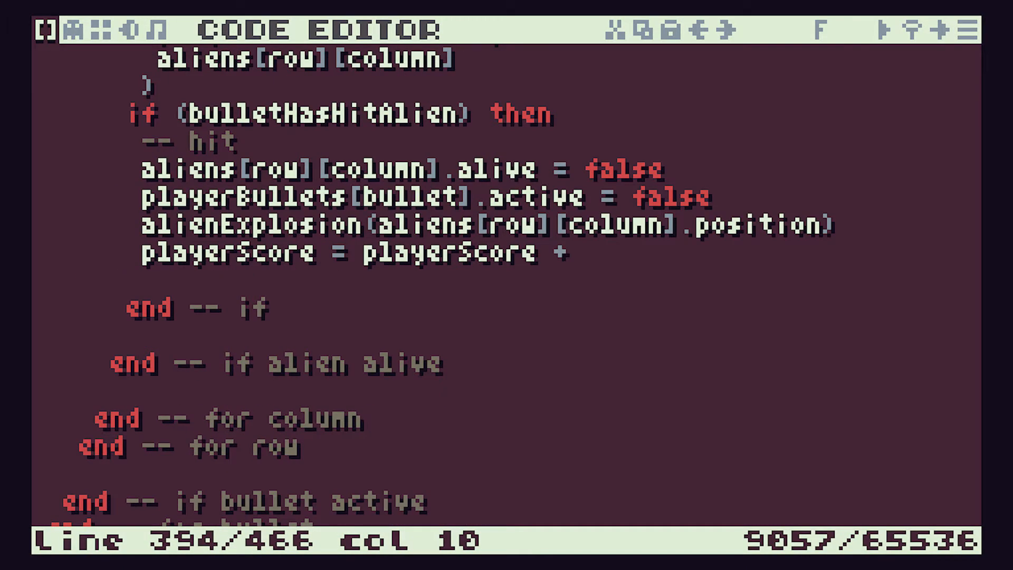
text(alienRowTypes)
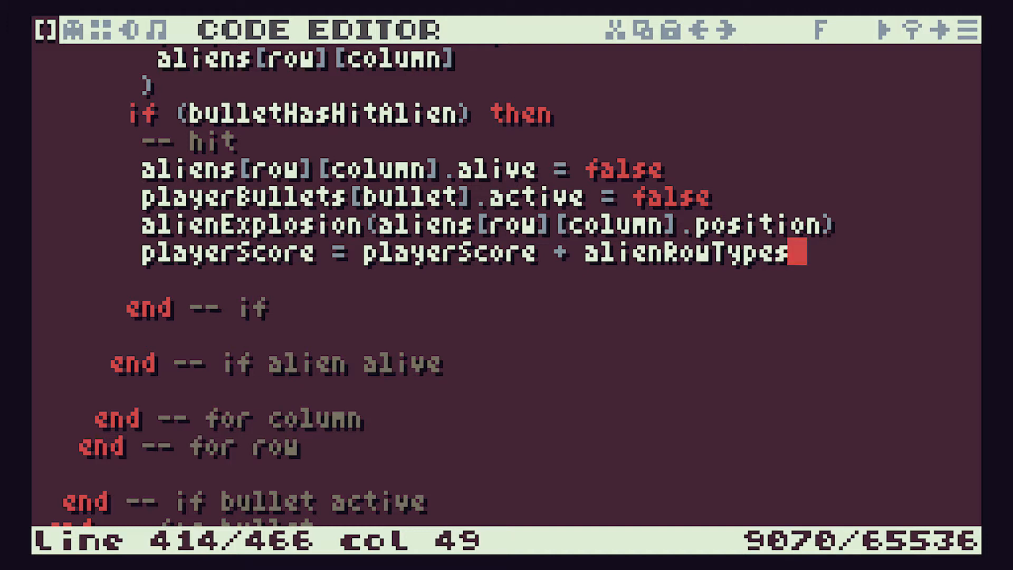
text([row)
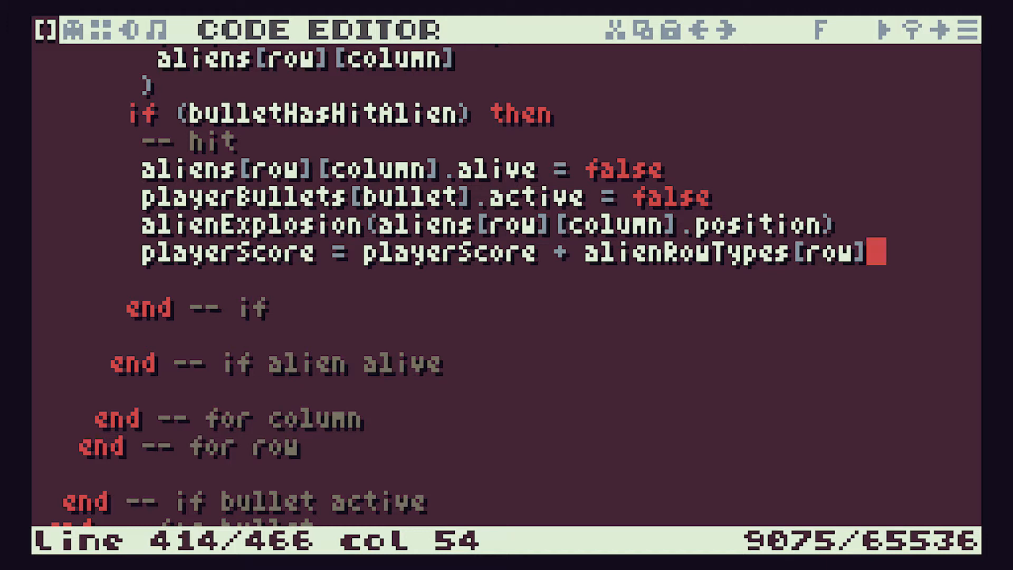
text(.sc)
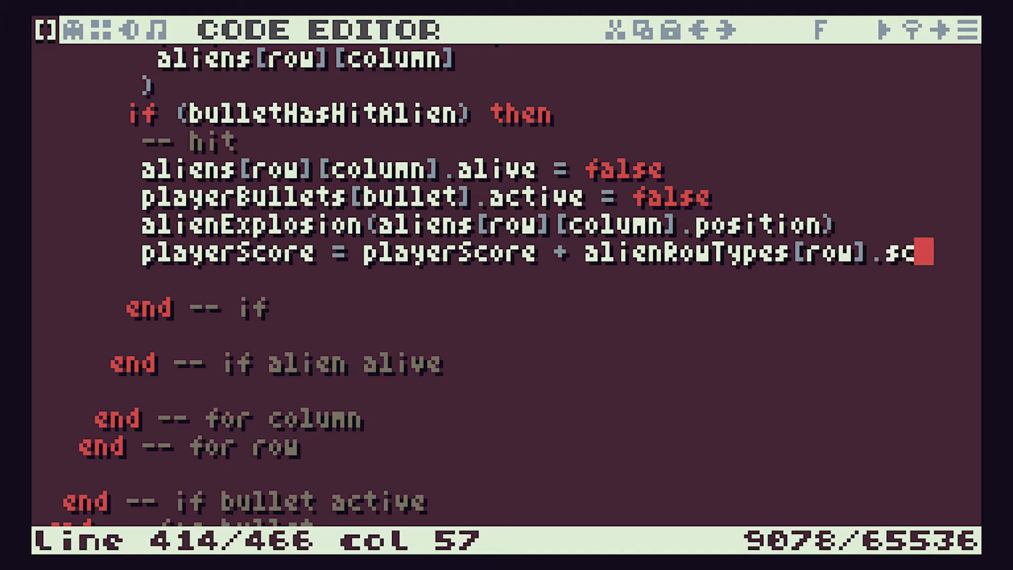
text(ore)
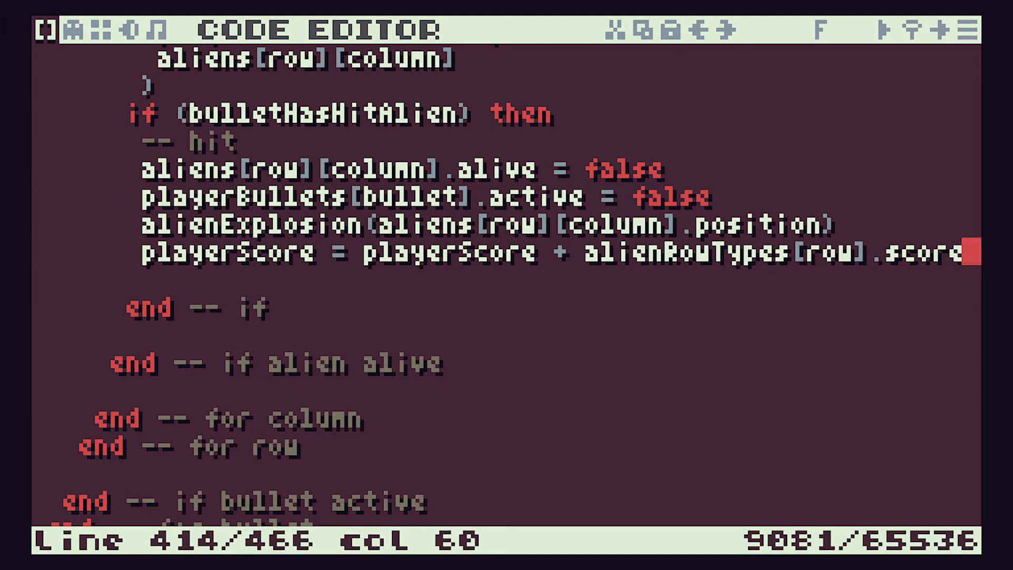
- Jump to the initAliens function via the function list
click(892, 31)
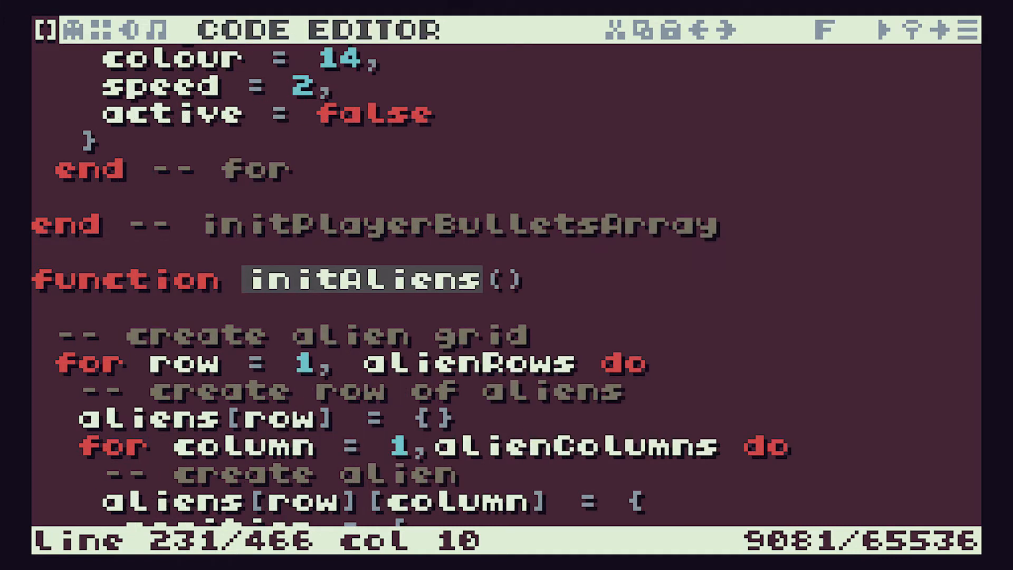
scroll(down, 3)
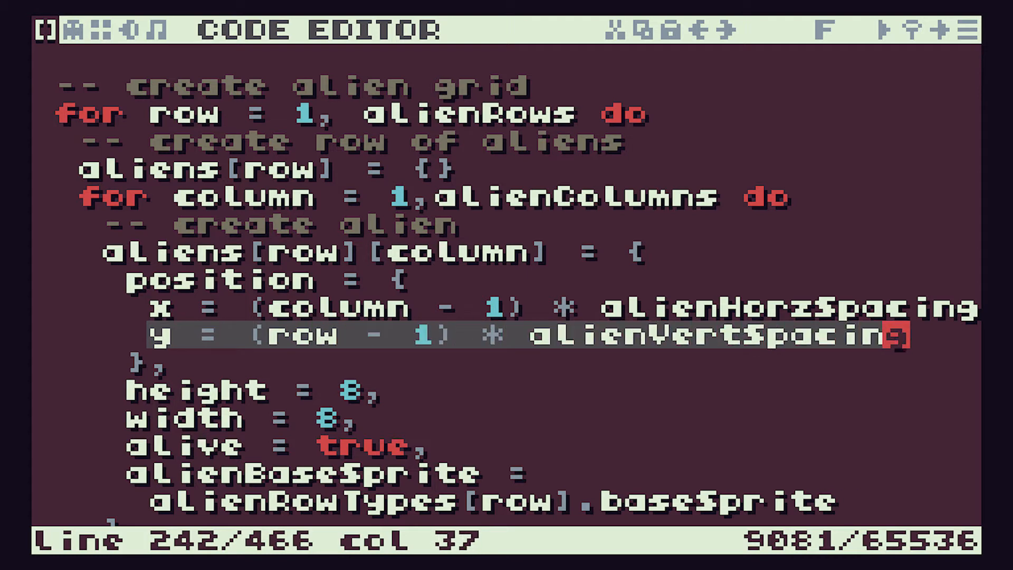
key(right)
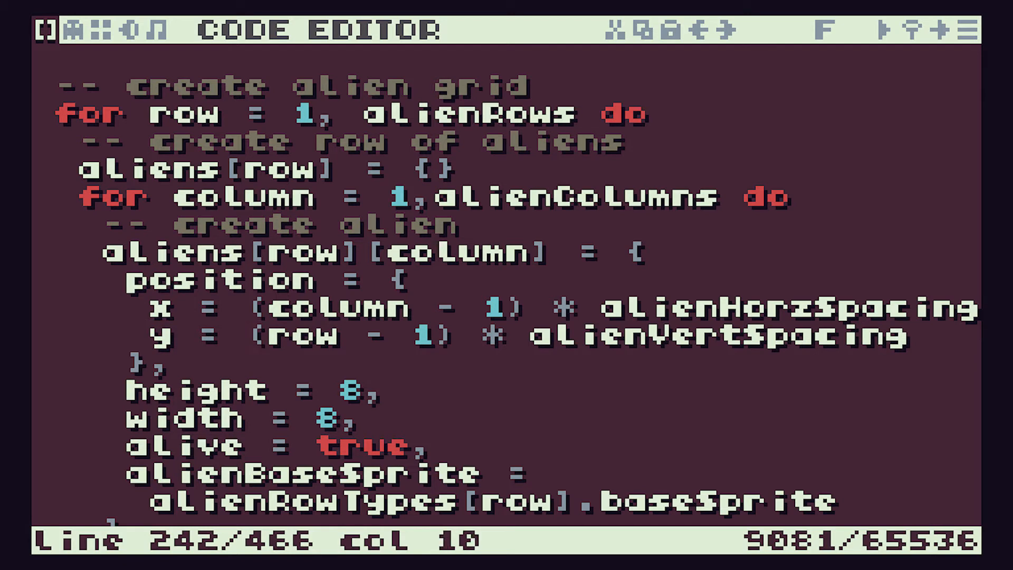
- Make the alien y line read alienTopOffset + (row - 1) * alienVertSpacing
text(alienn)
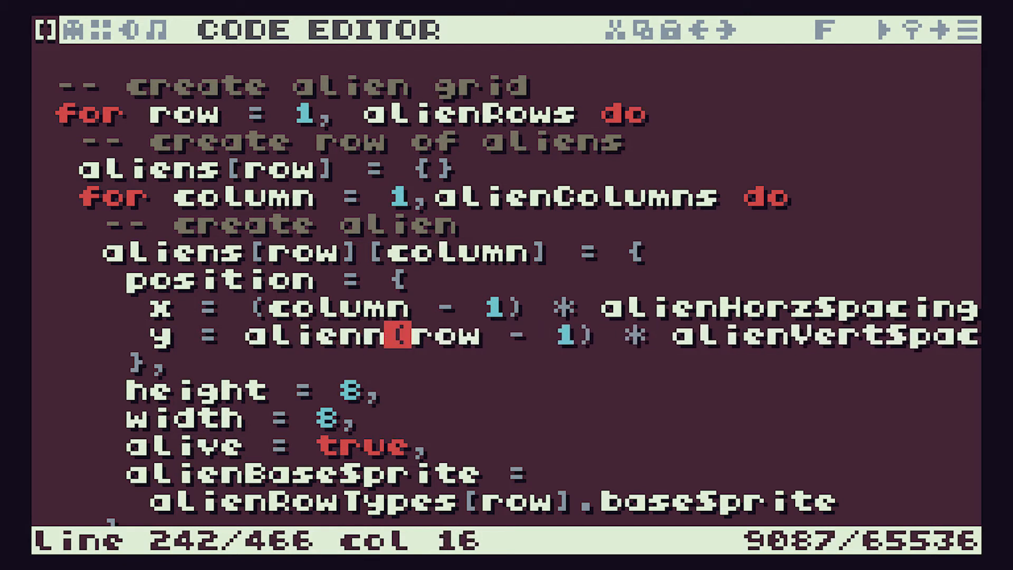
text(TopOffset)
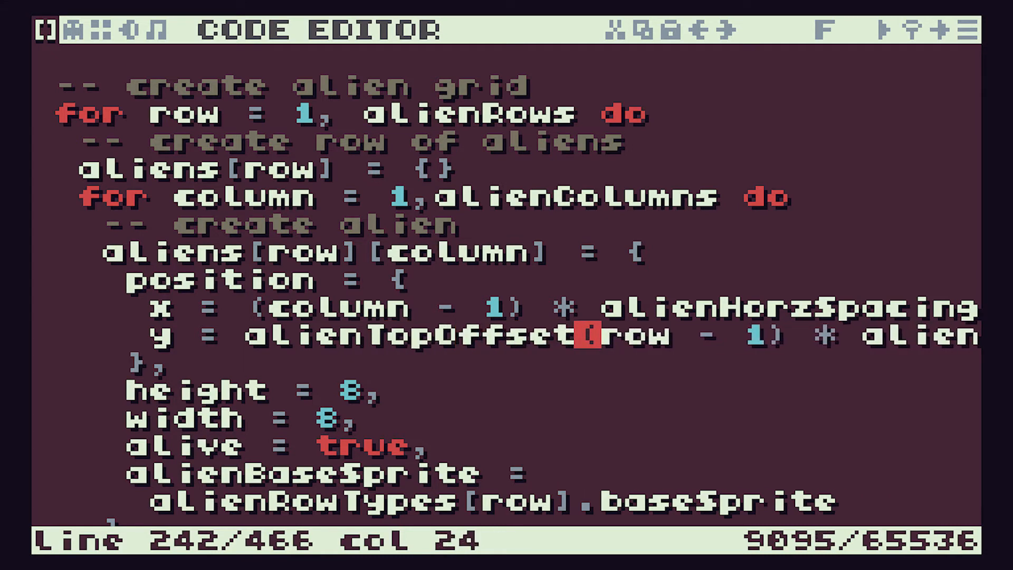
text(+)
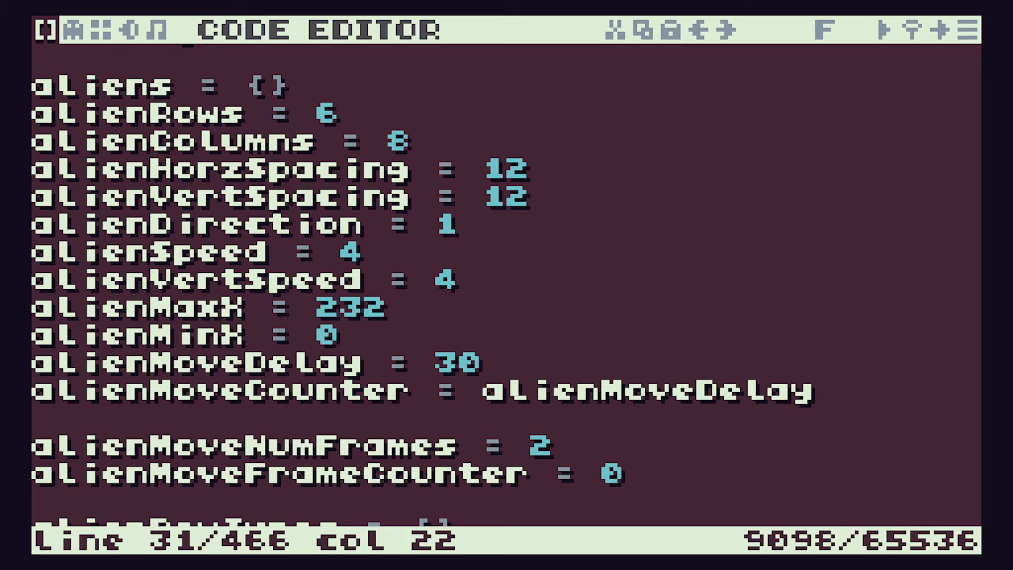
- Declare the global alienTopOffset = 8 after alienVertSpacing
key(enter)
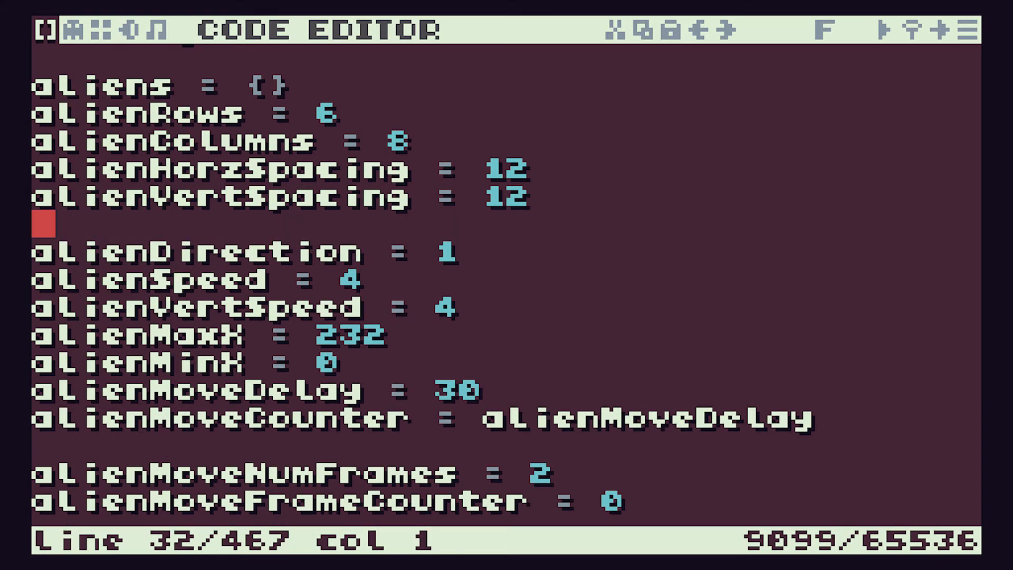
text(alienTopOffset =)
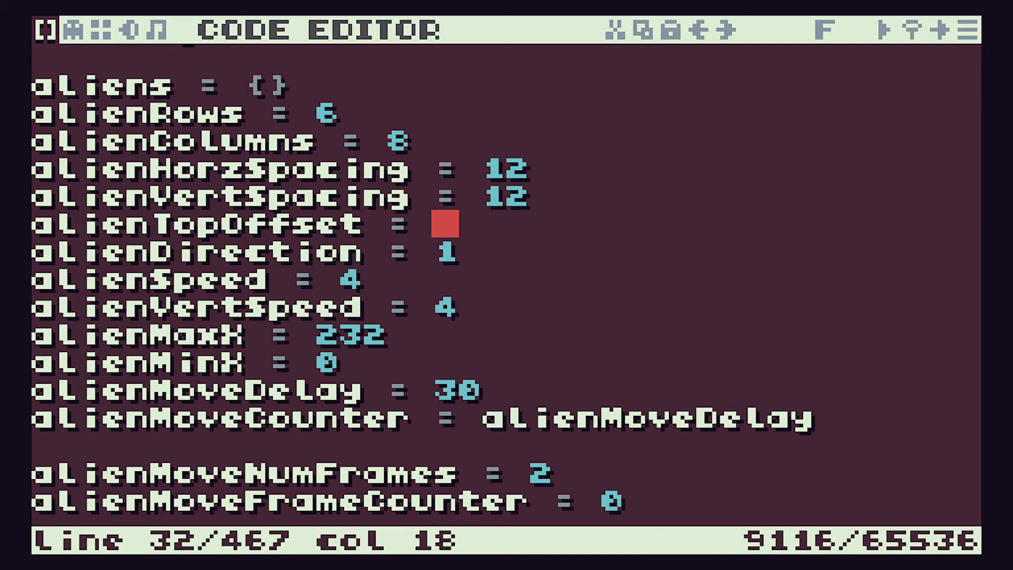
text(8)
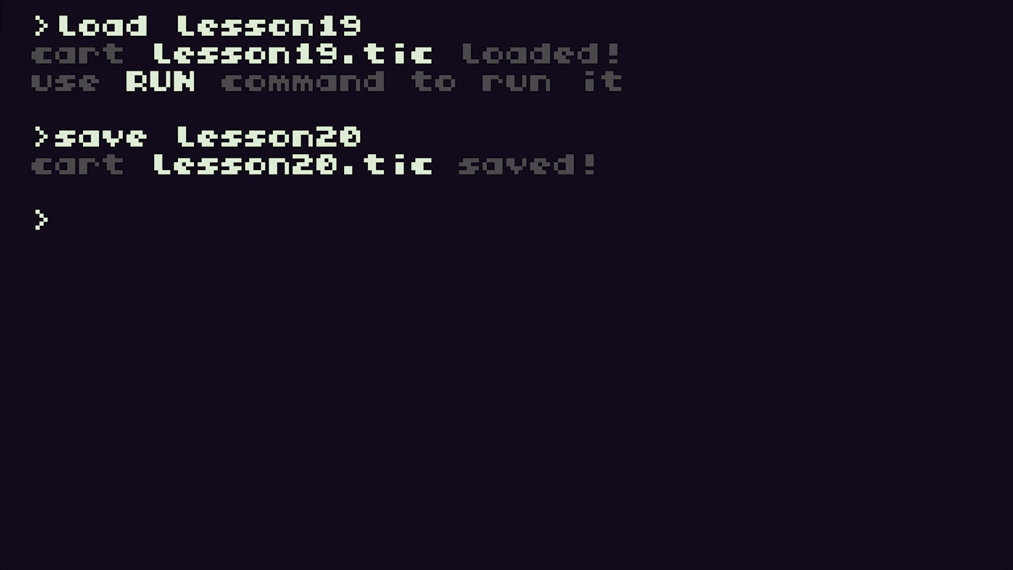
- Save the cart from the console as lesson20.tic
text(save)
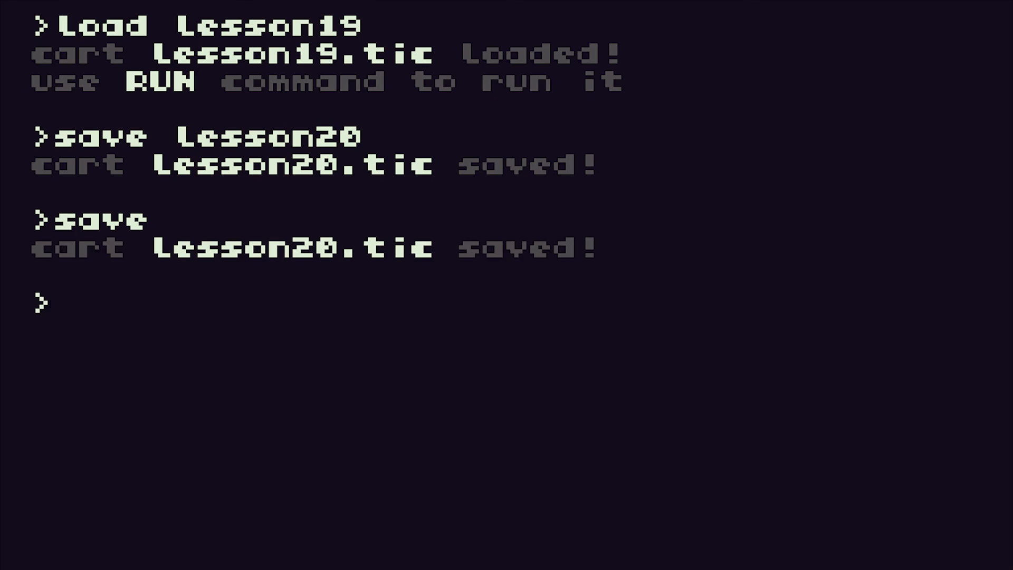
key(escape)
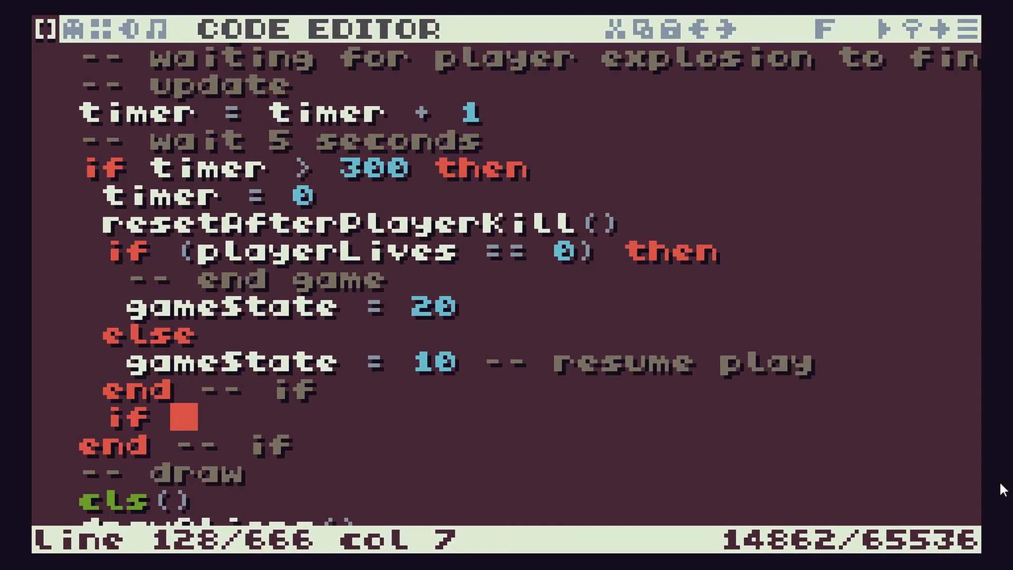